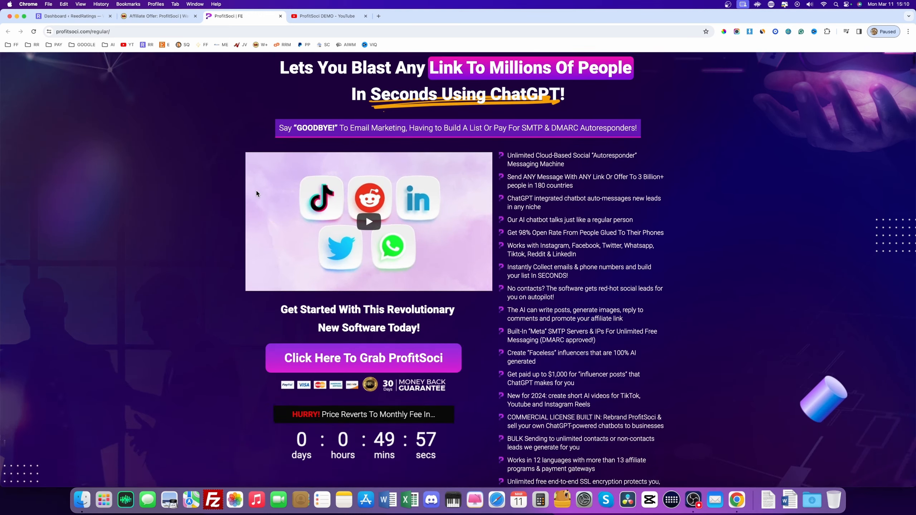
Scroll the sales page past traffic proof, testimonials and the 'Who Can Benefit' list to 'It Doesn't Even Matter Who You Are'
scroll(up, 3)
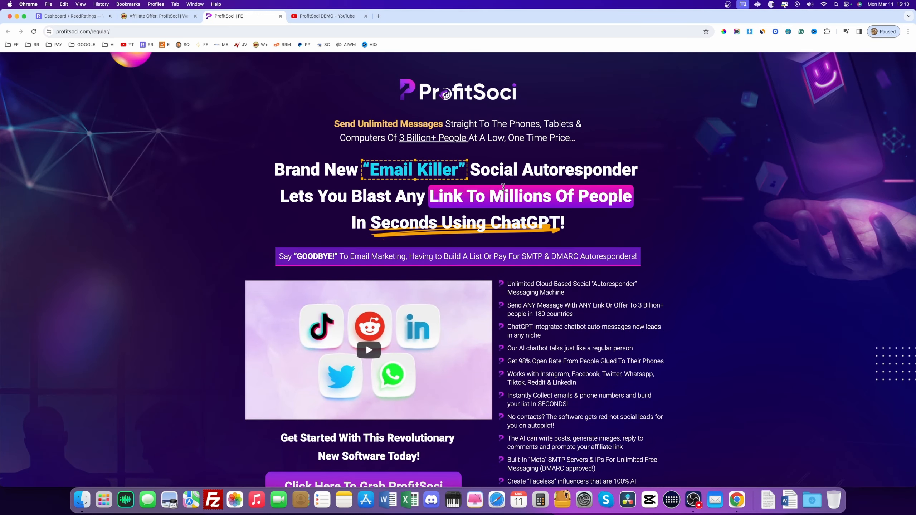
mouse_move(363, 110)
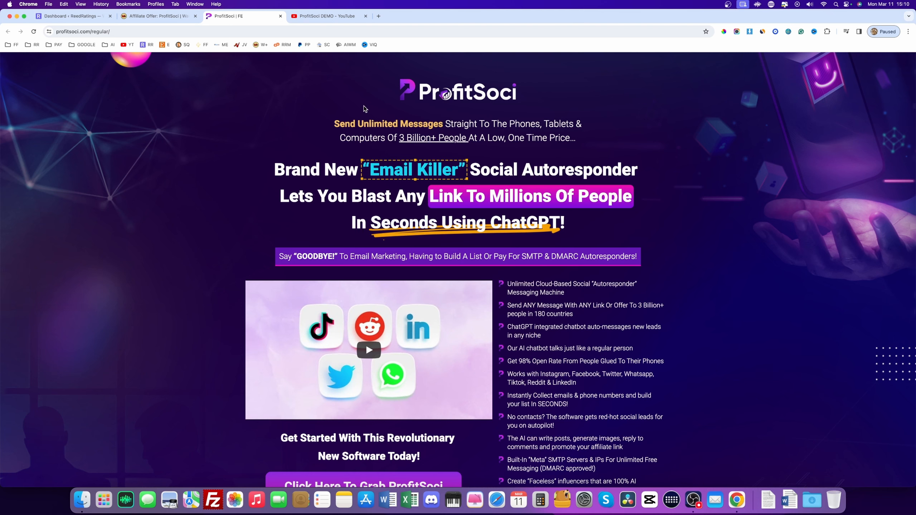
mouse_move(197, 192)
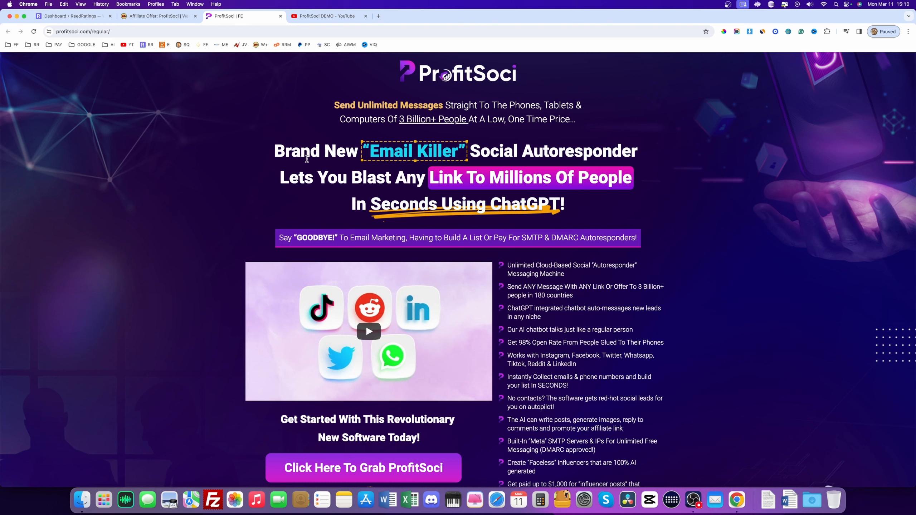
mouse_move(563, 184)
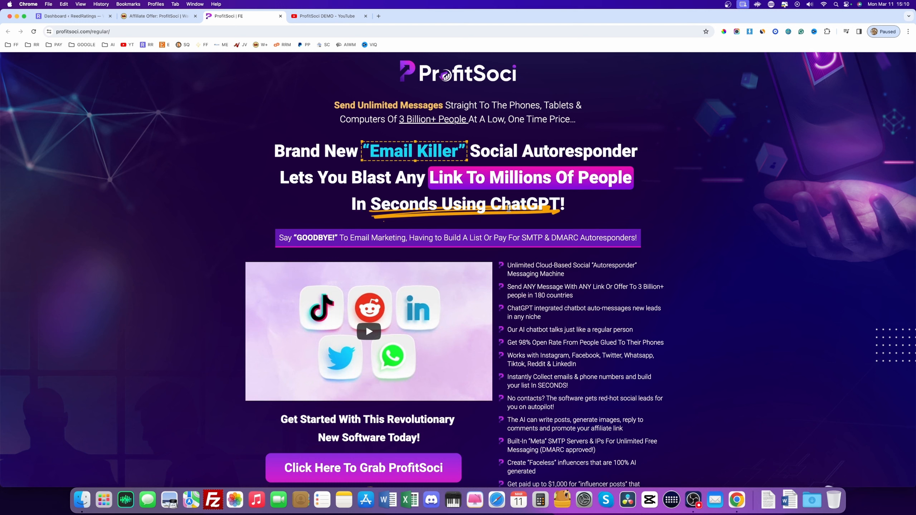
mouse_move(582, 208)
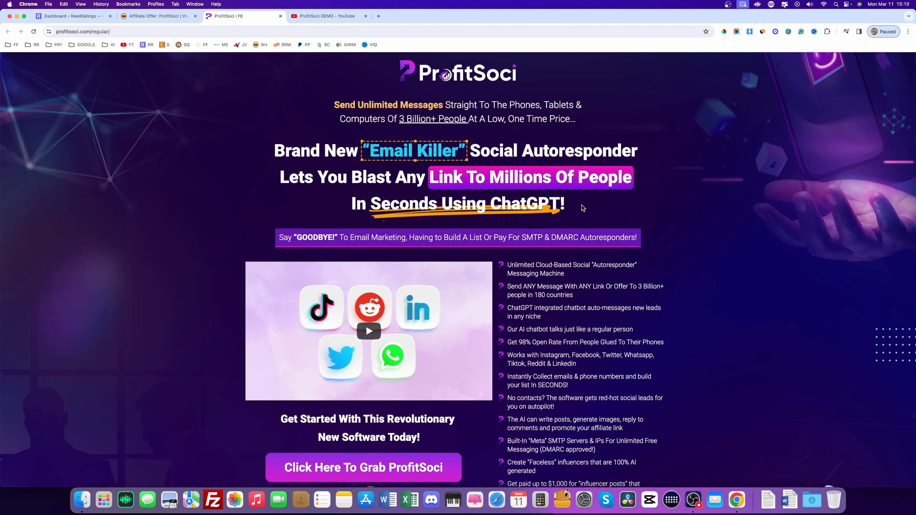
scroll(down, 3)
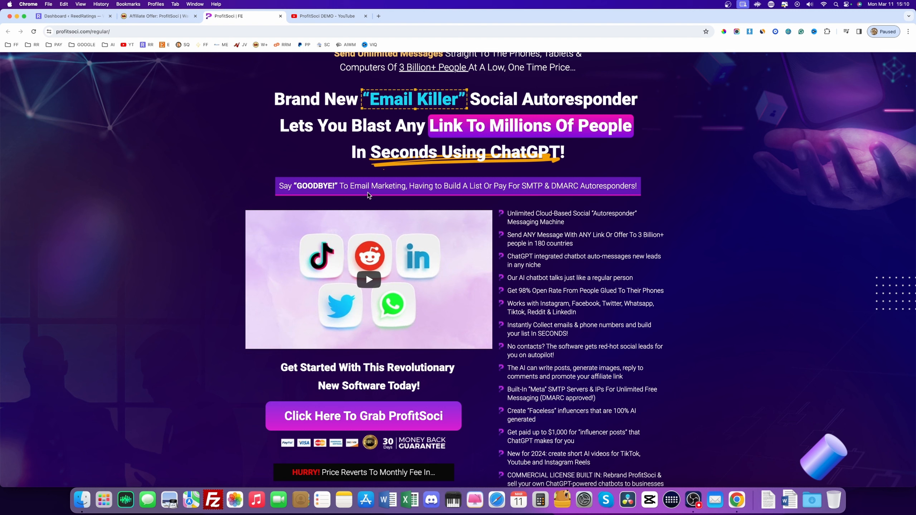
mouse_move(482, 182)
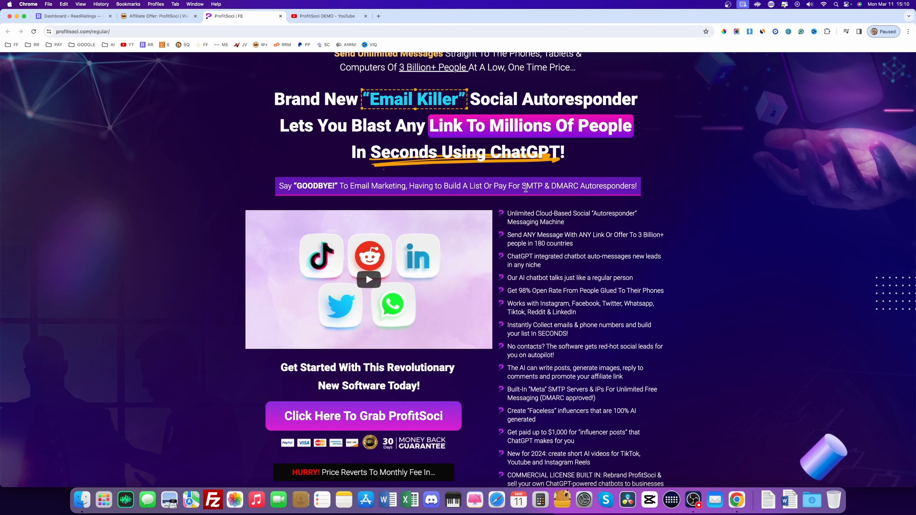
mouse_move(587, 192)
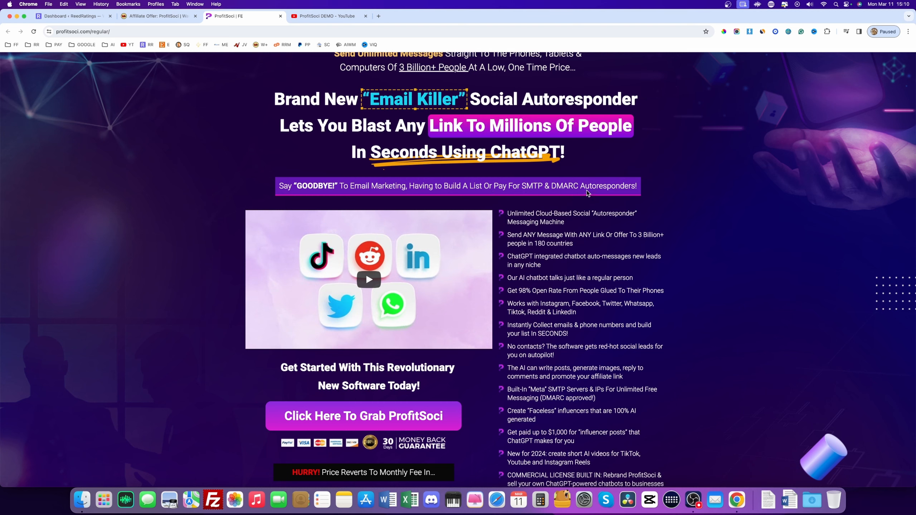
scroll(down, 3)
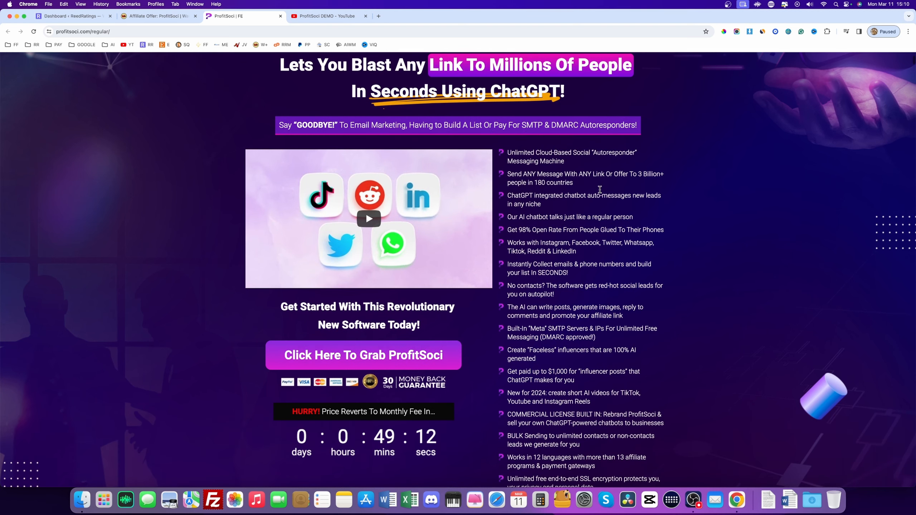
scroll(up, 3)
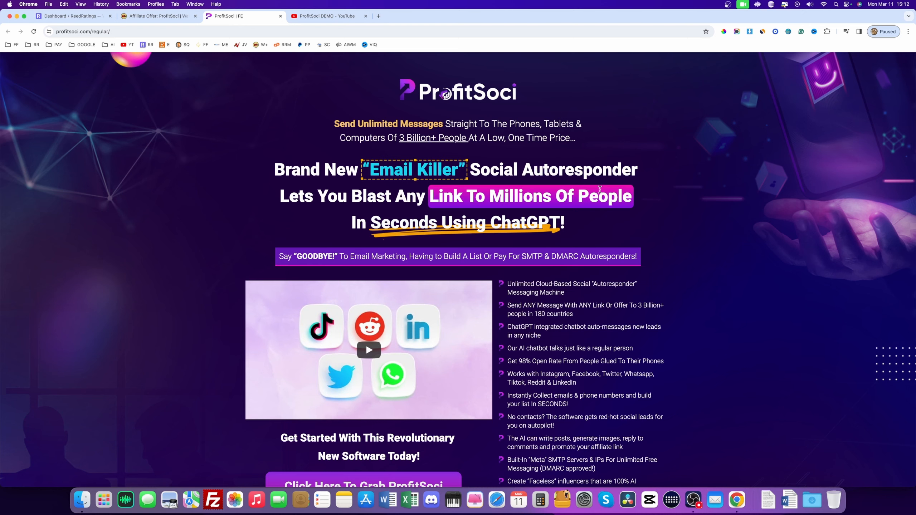
scroll(down, 3)
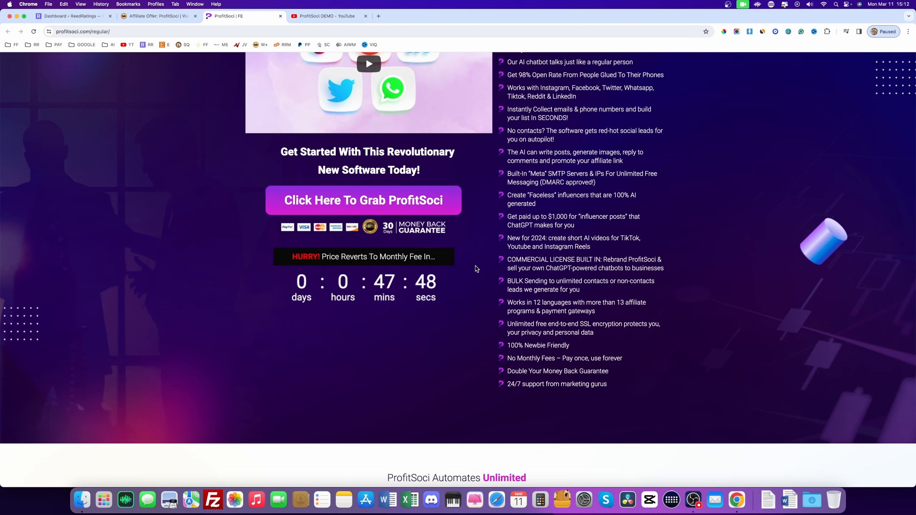
scroll(down, 3)
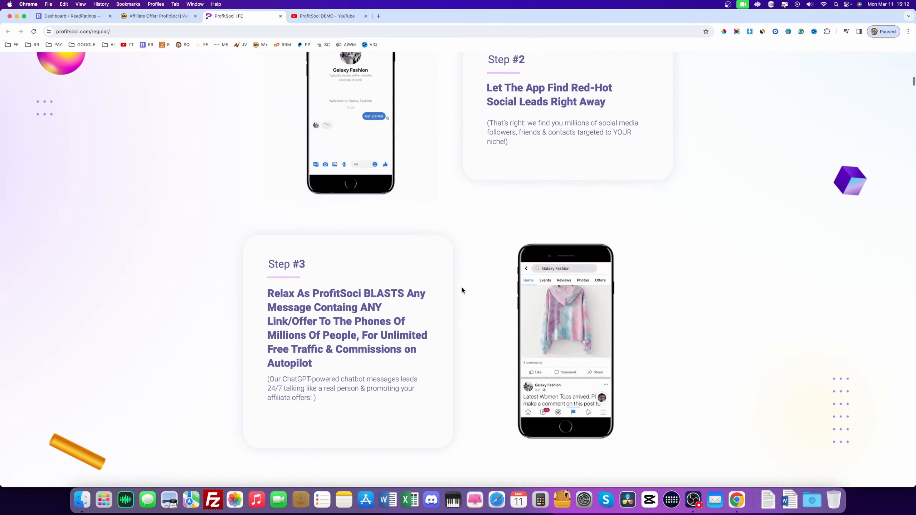
scroll(down, 3)
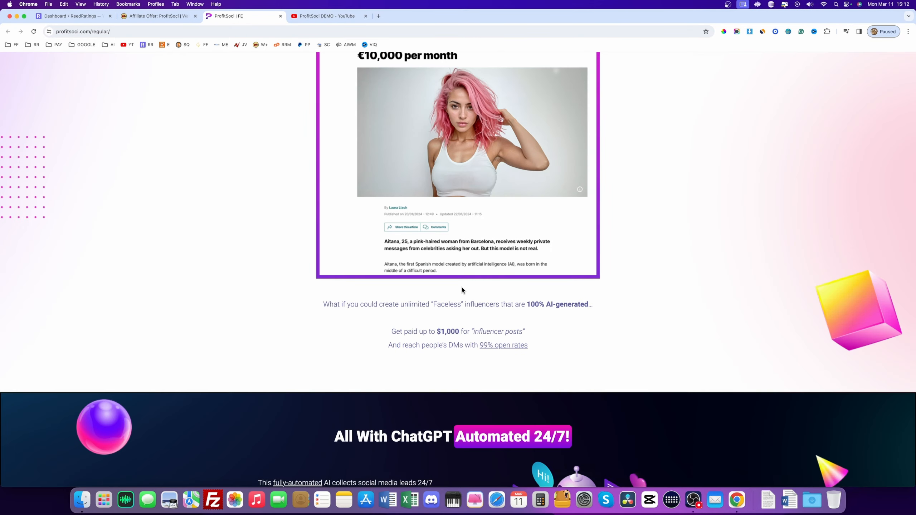
scroll(down, 3)
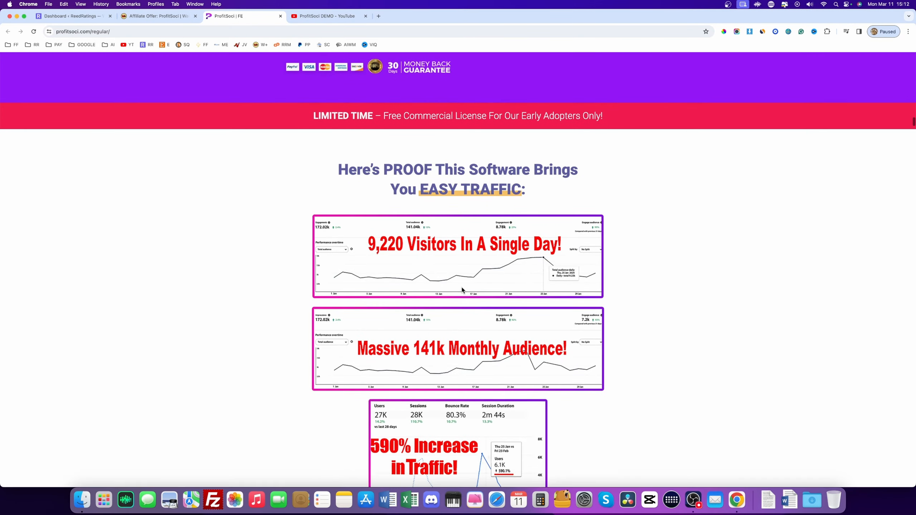
scroll(down, 3)
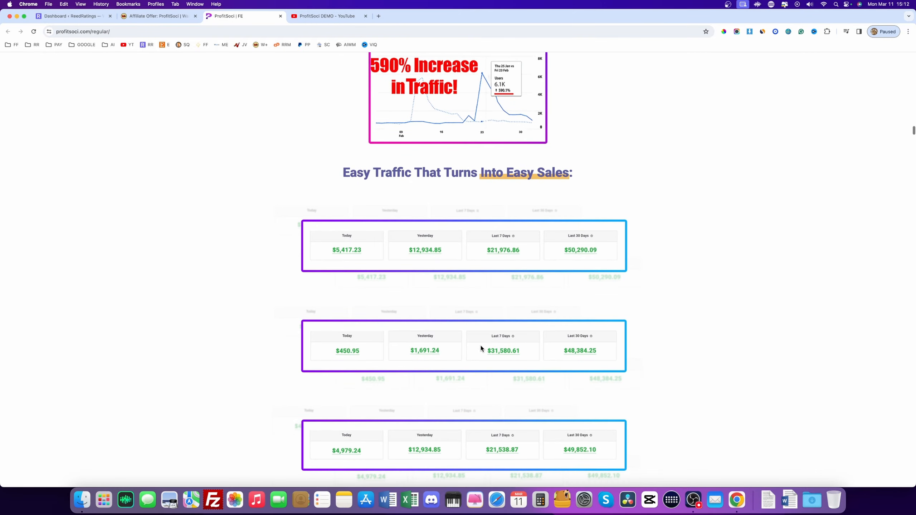
scroll(down, 3)
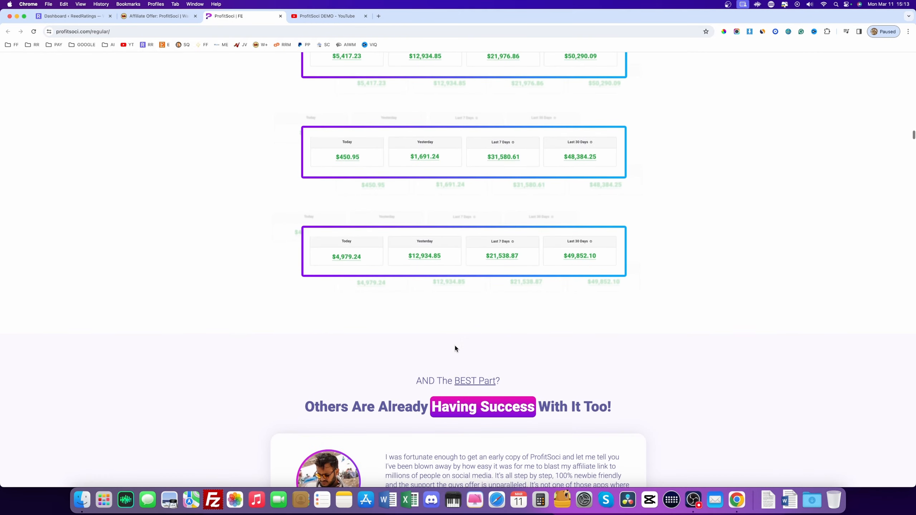
scroll(up, 3)
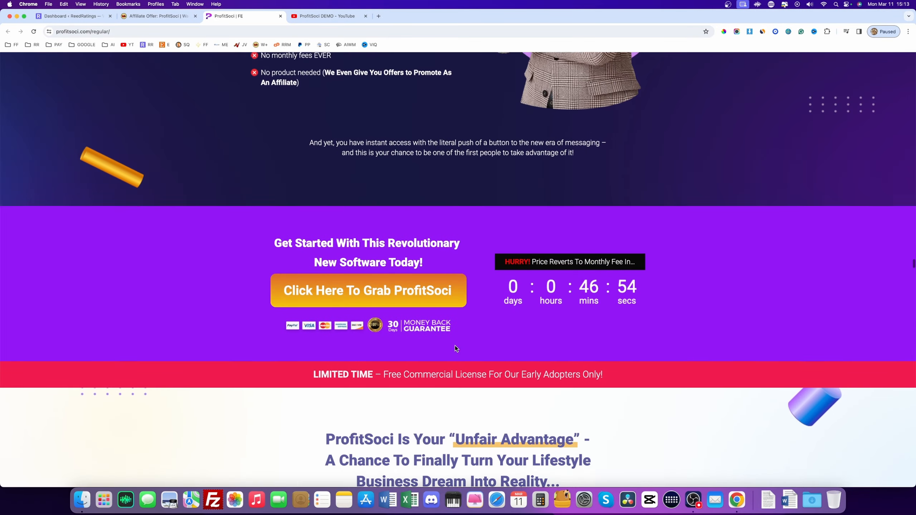
scroll(up, 3)
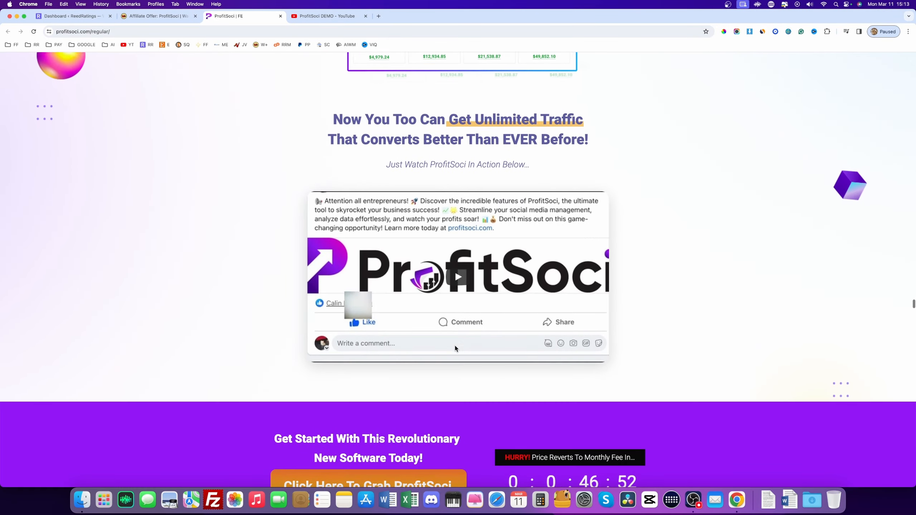
scroll(down, 3)
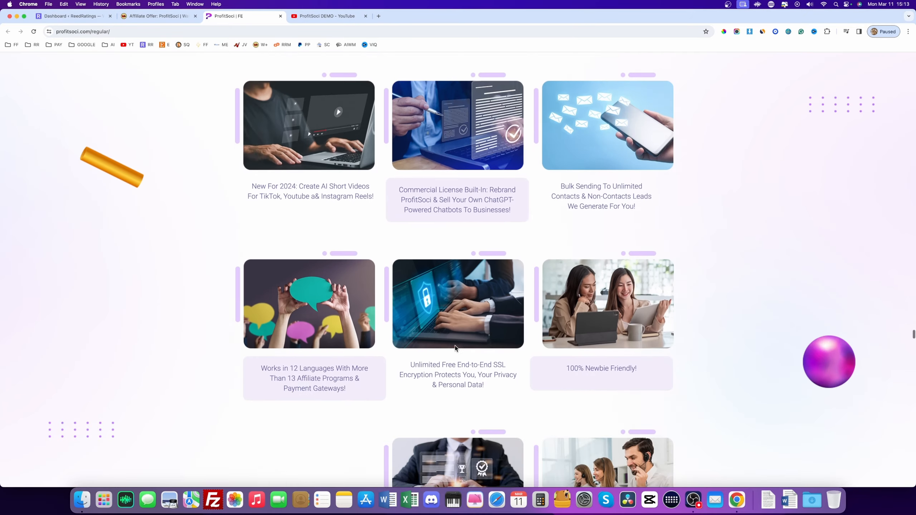
scroll(down, 3)
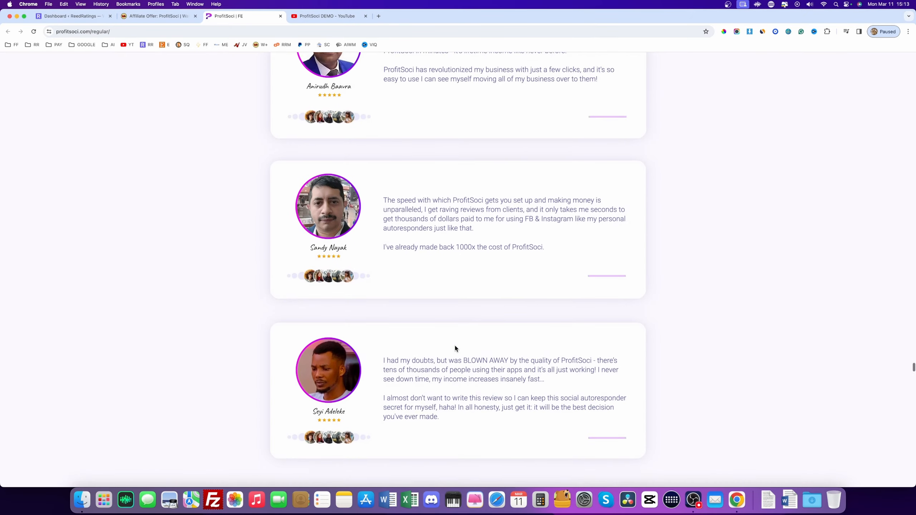
scroll(up, 3)
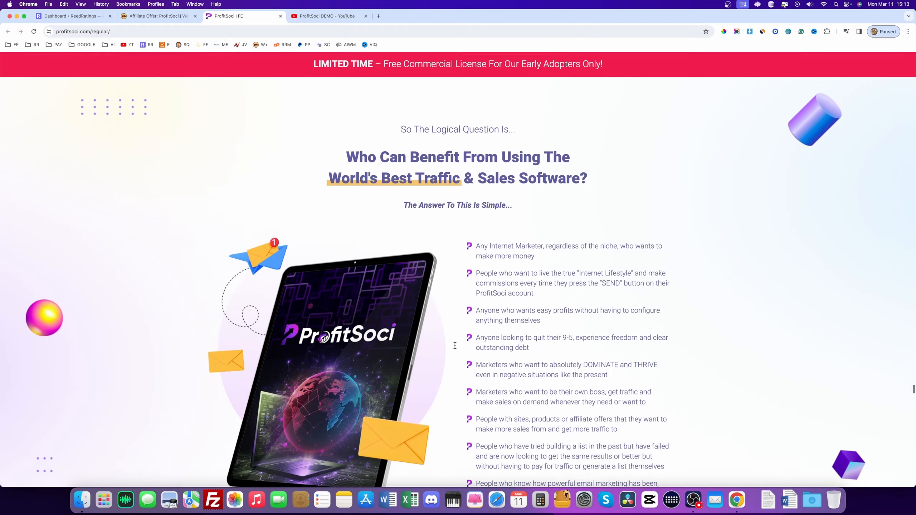
scroll(down, 3)
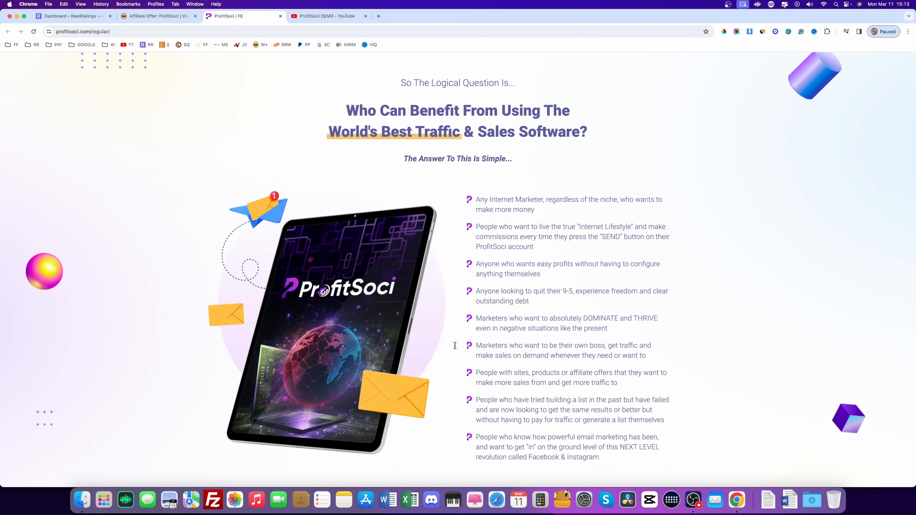
scroll(down, 3)
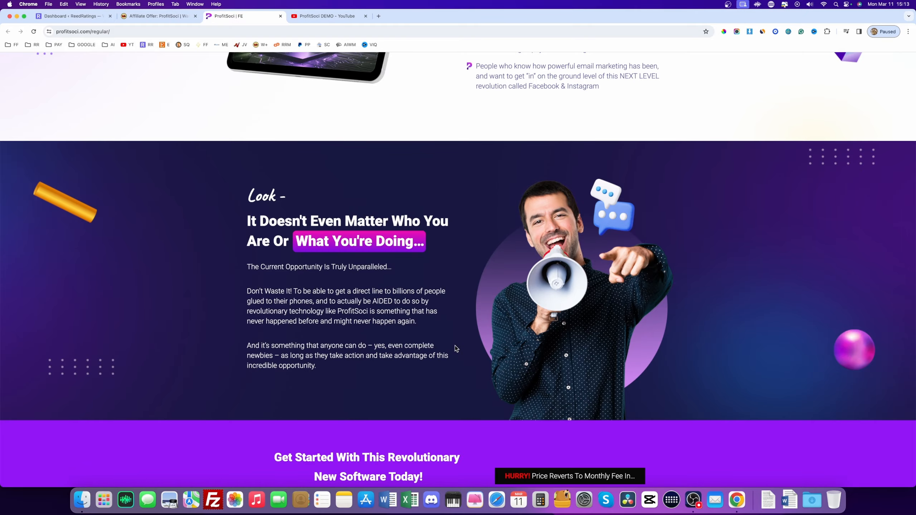
scroll(down, 3)
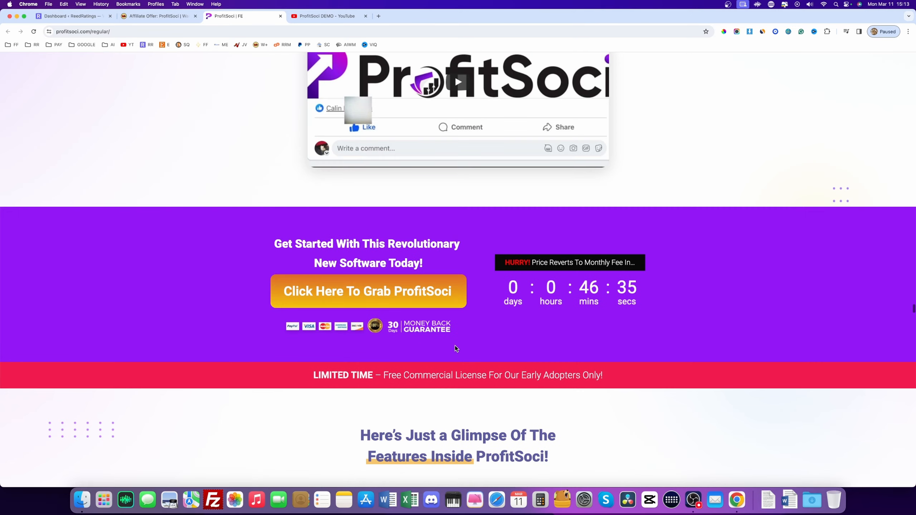
scroll(down, 3)
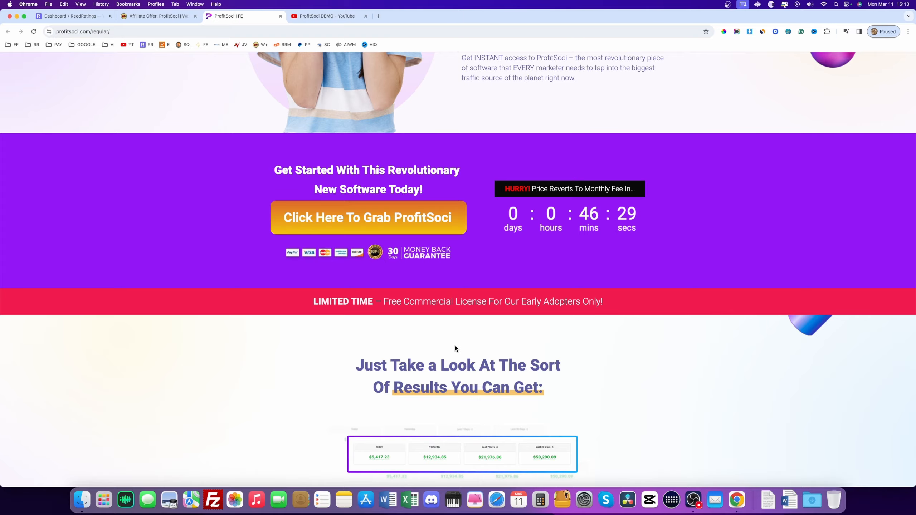
scroll(up, 3)
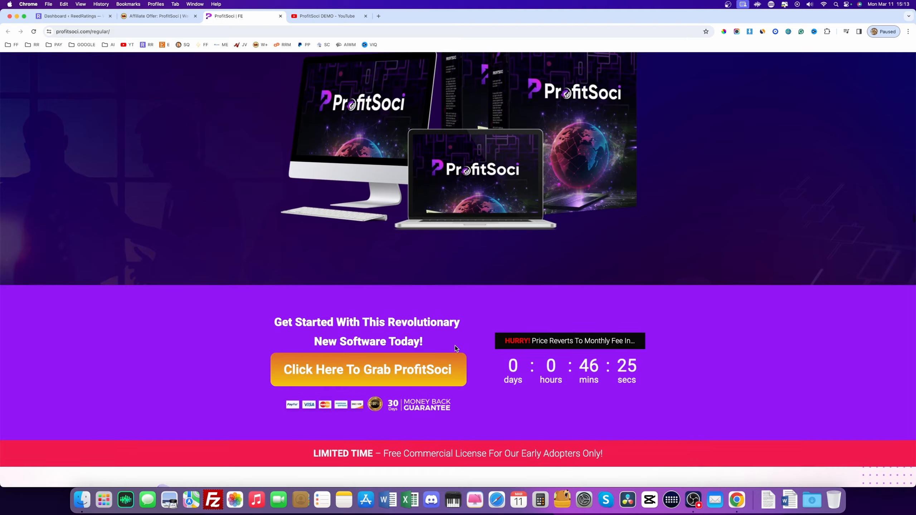
scroll(down, 3)
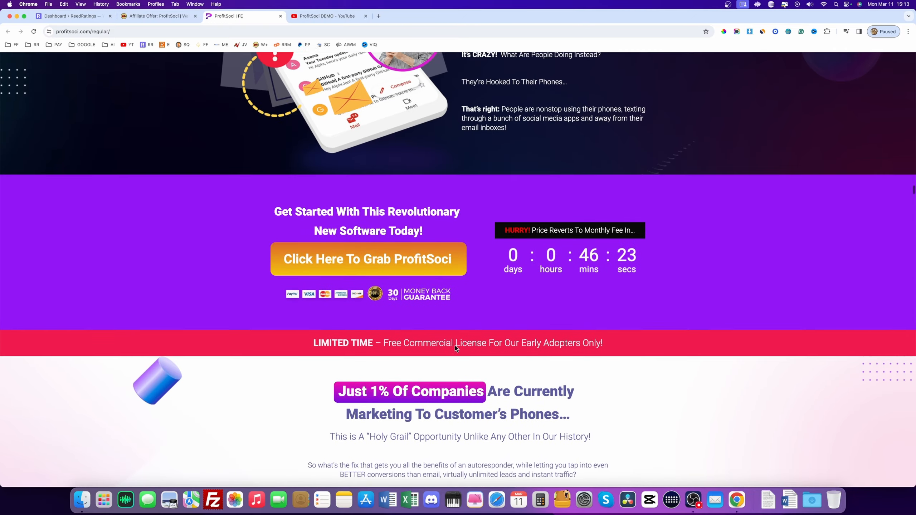
scroll(down, 3)
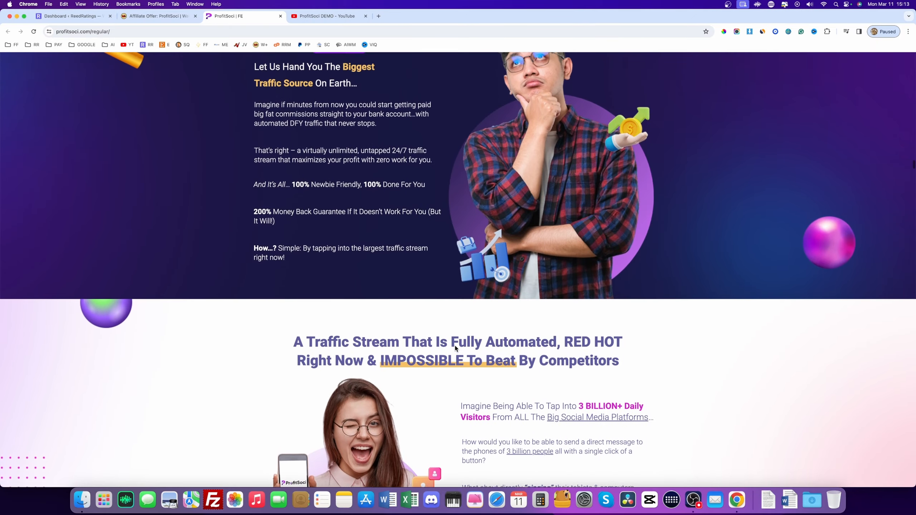
scroll(down, 3)
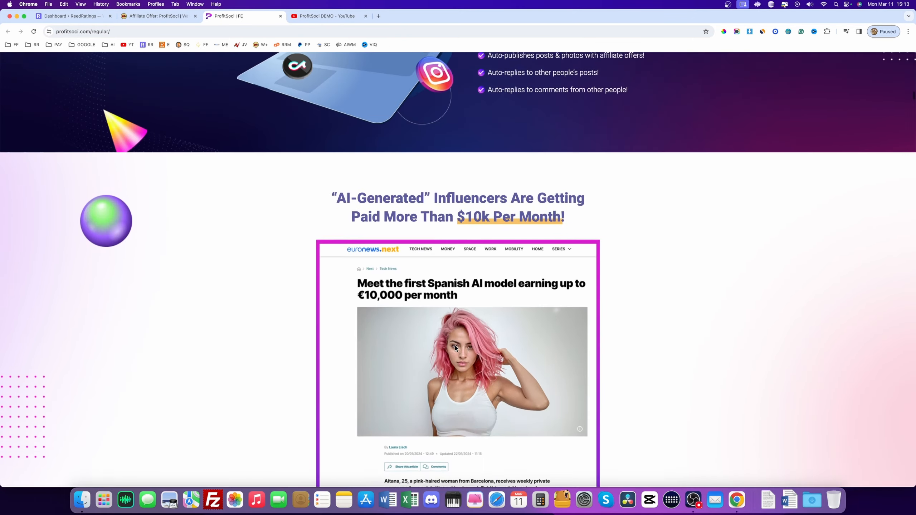
scroll(down, 3)
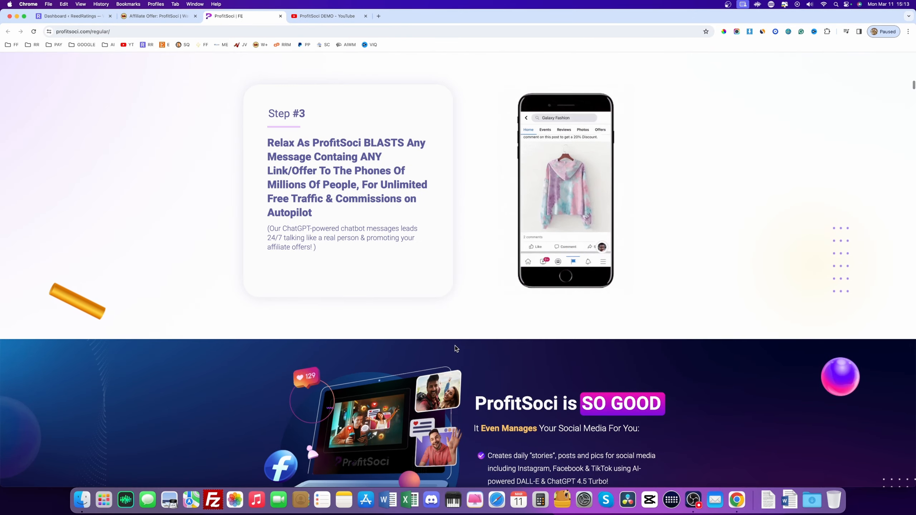
scroll(down, 3)
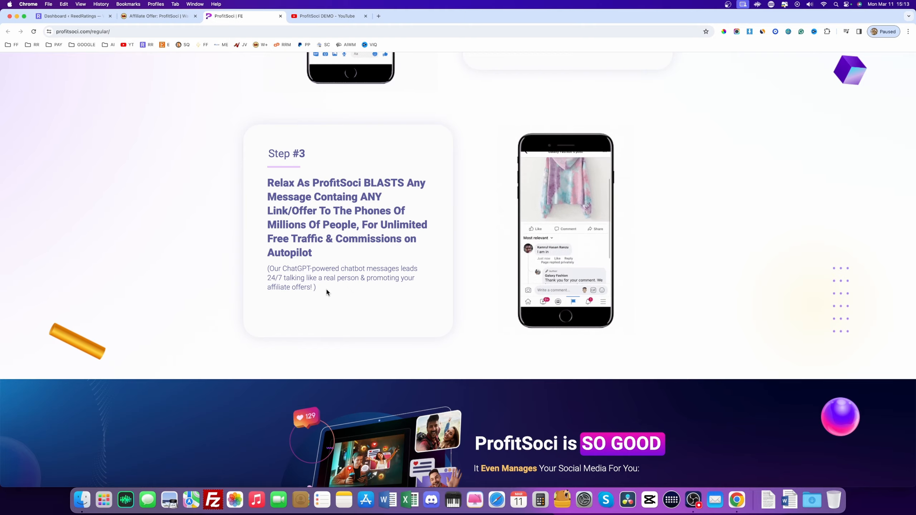
scroll(up, 3)
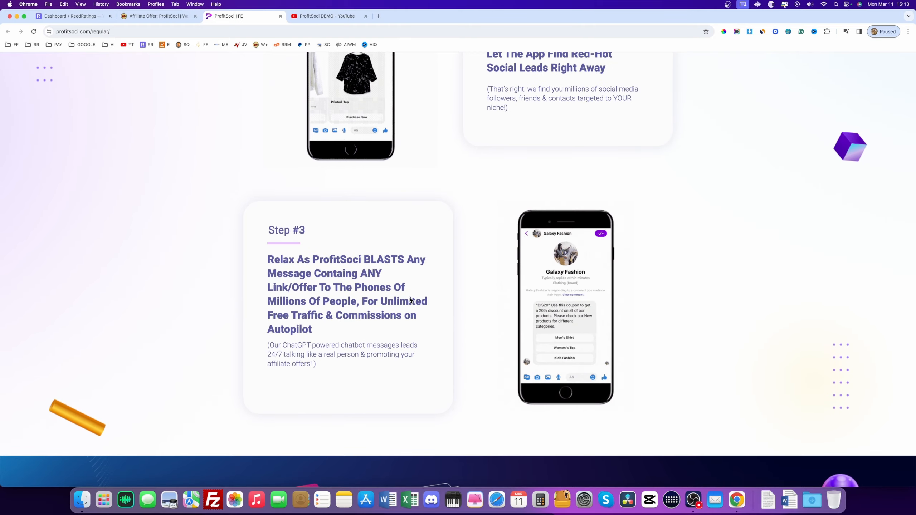
scroll(up, 3)
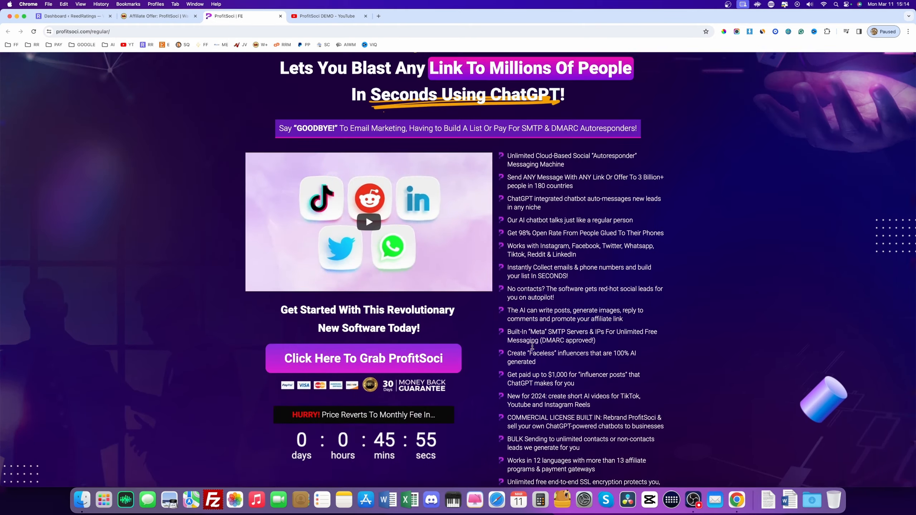
scroll(down, 3)
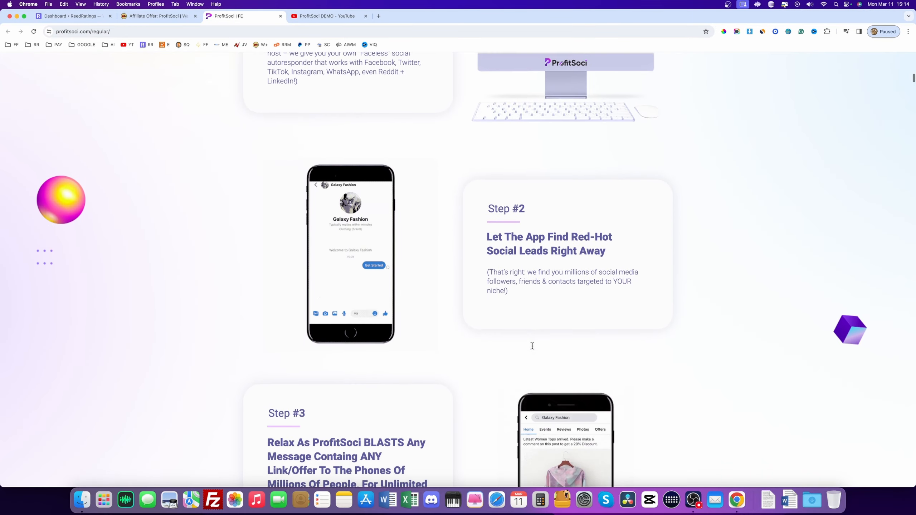
scroll(up, 3)
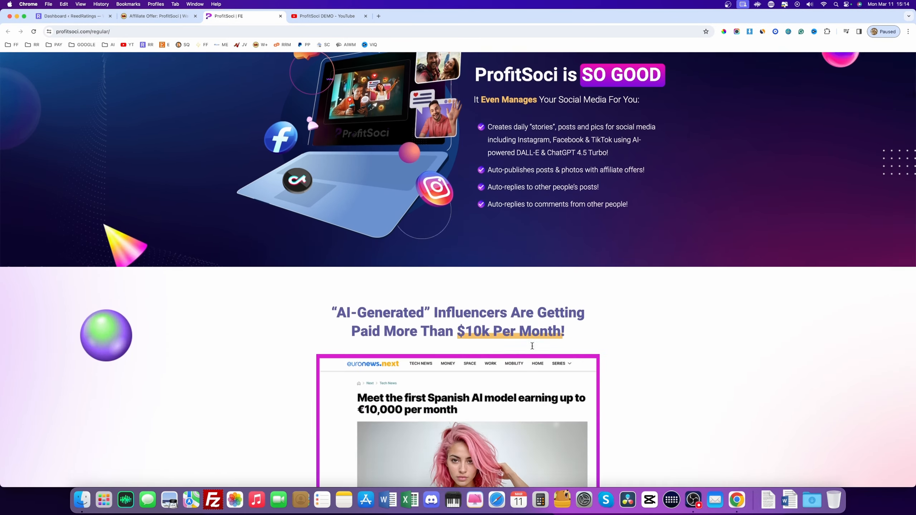
scroll(down, 3)
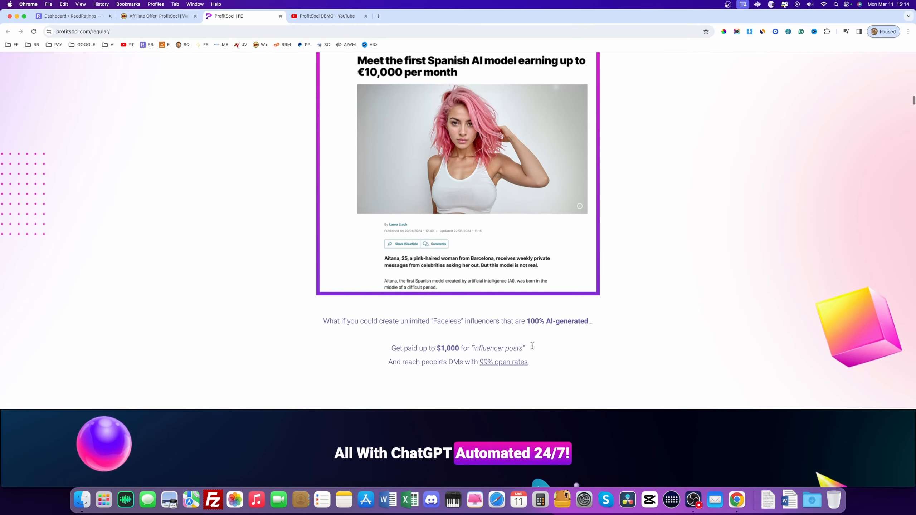
scroll(up, 3)
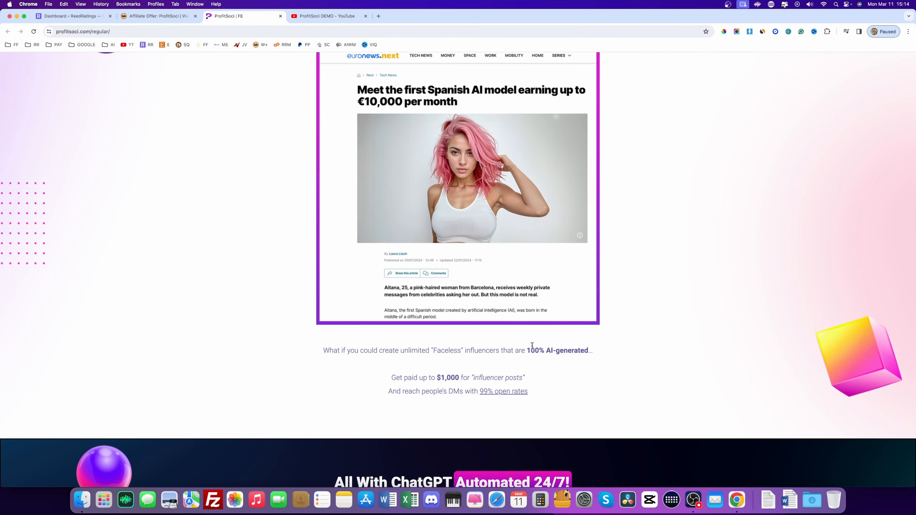
scroll(up, 3)
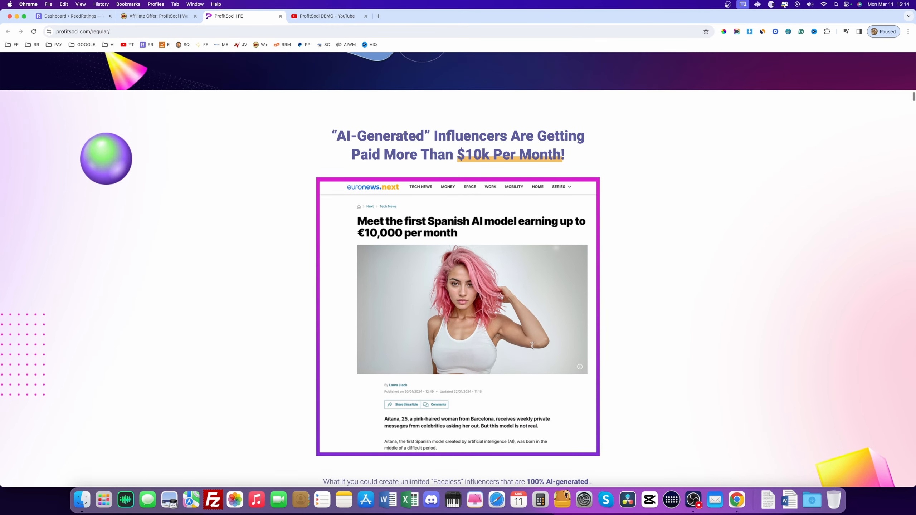
scroll(down, 3)
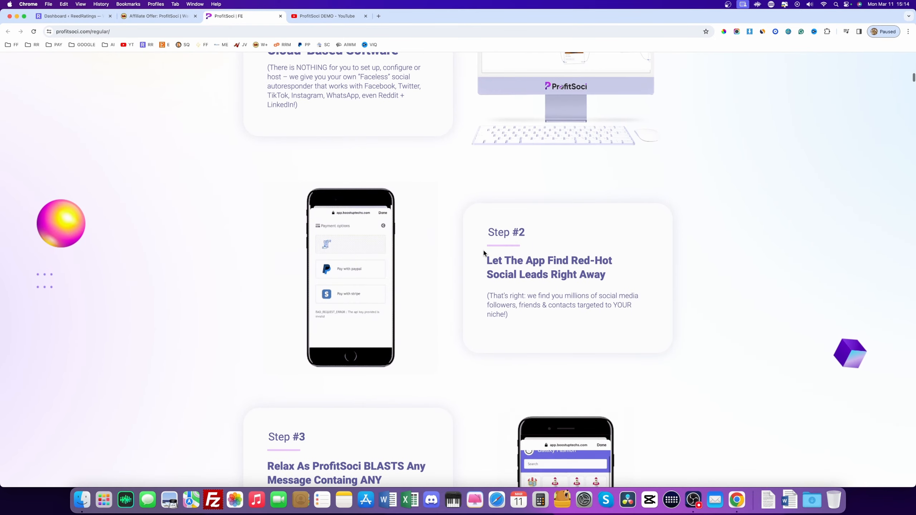
scroll(up, 3)
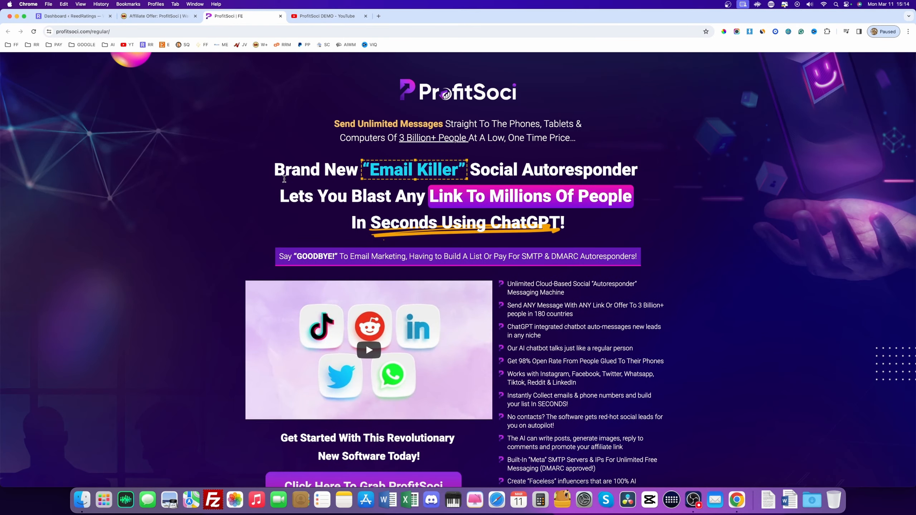
mouse_move(535, 202)
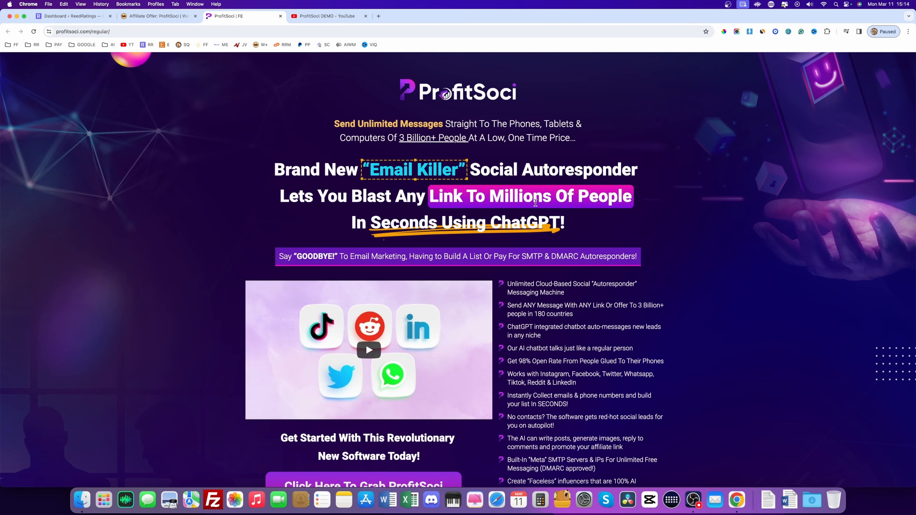
mouse_move(292, 164)
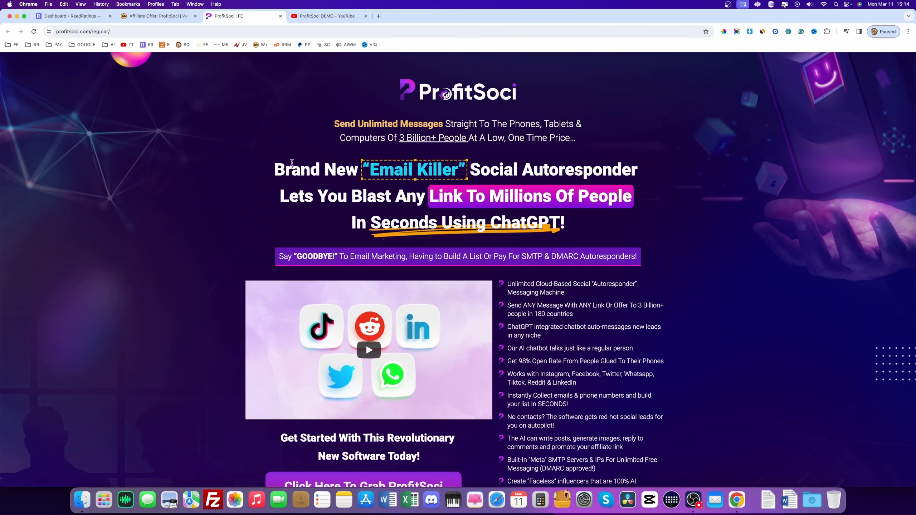
scroll(down, 3)
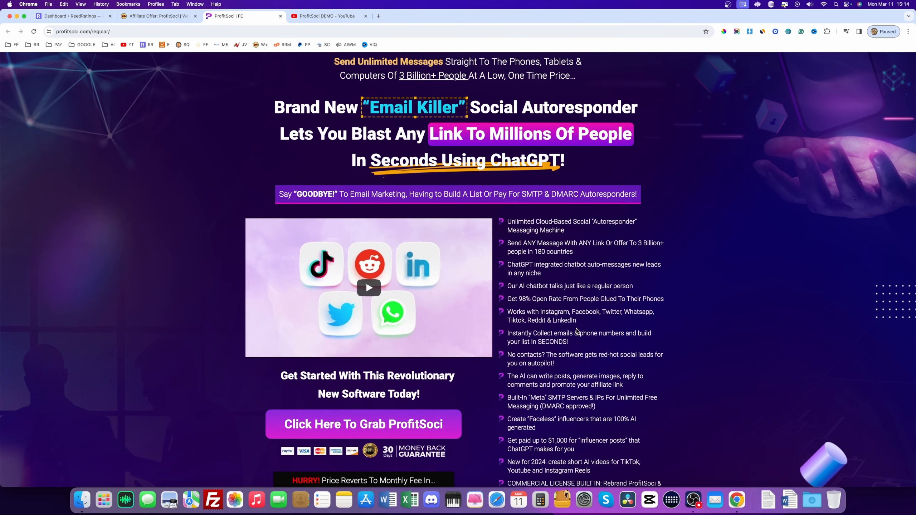
scroll(down, 3)
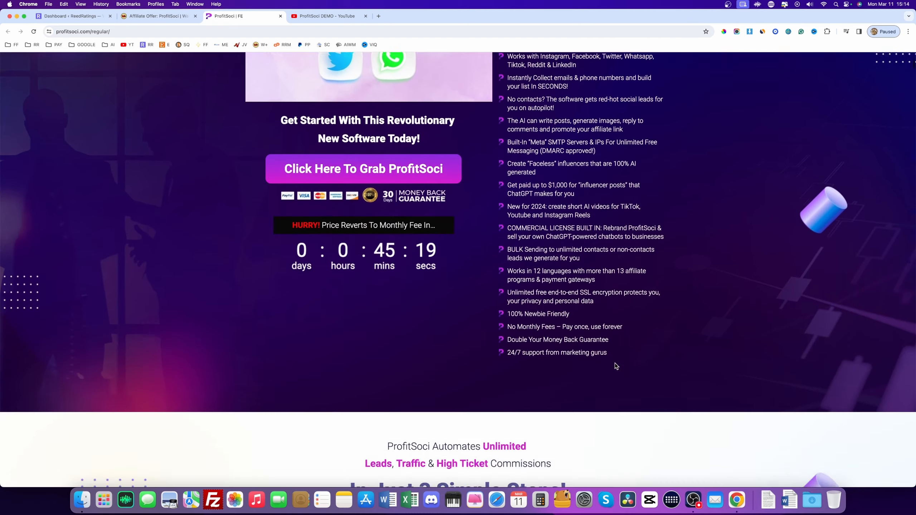
scroll(down, 3)
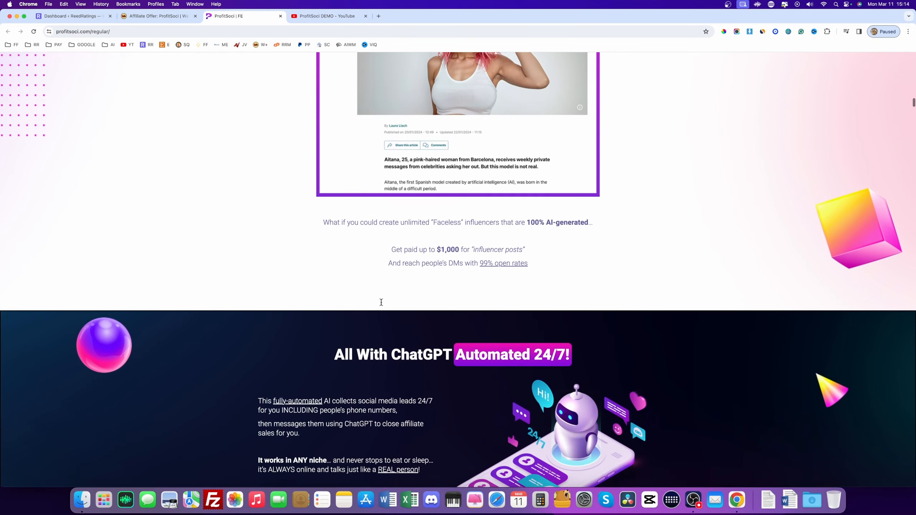
scroll(down, 3)
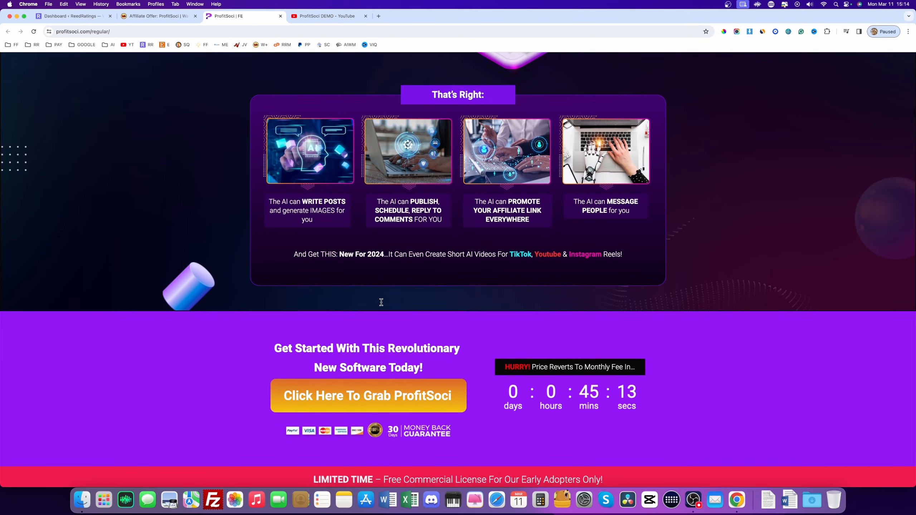
scroll(up, 3)
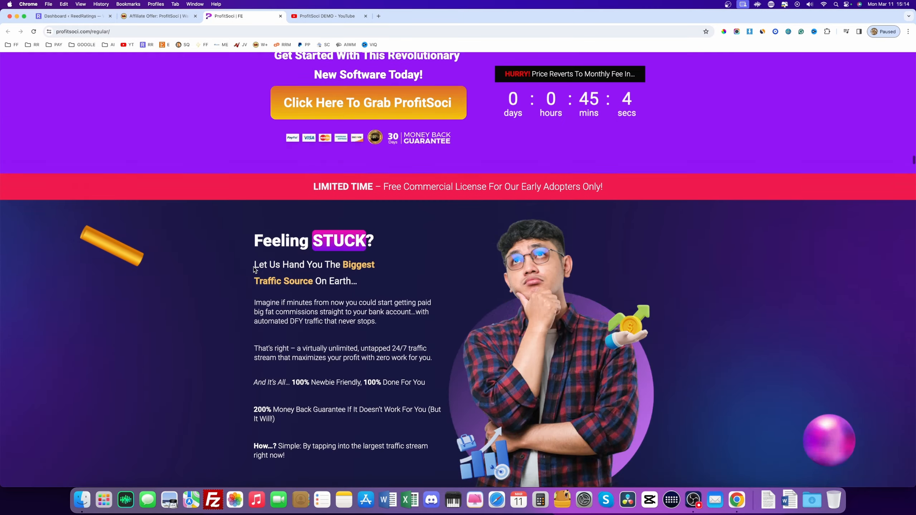
scroll(down, 3)
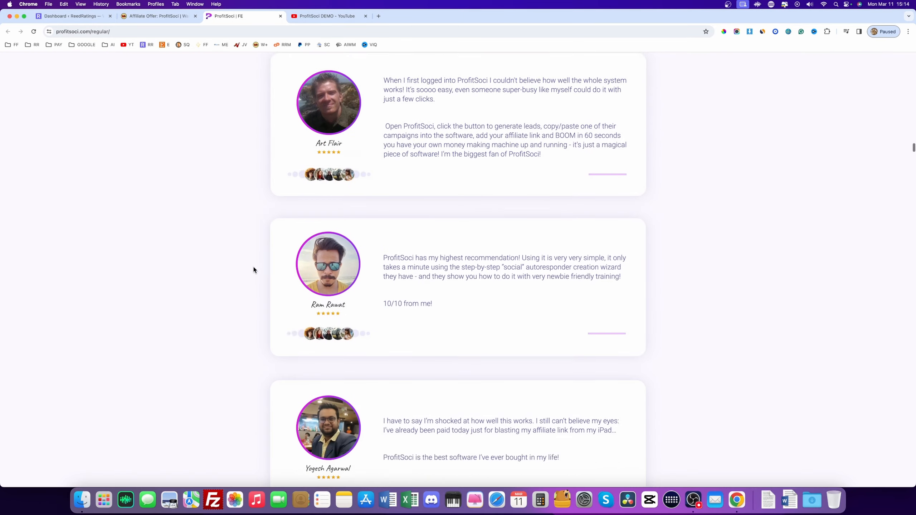
scroll(up, 3)
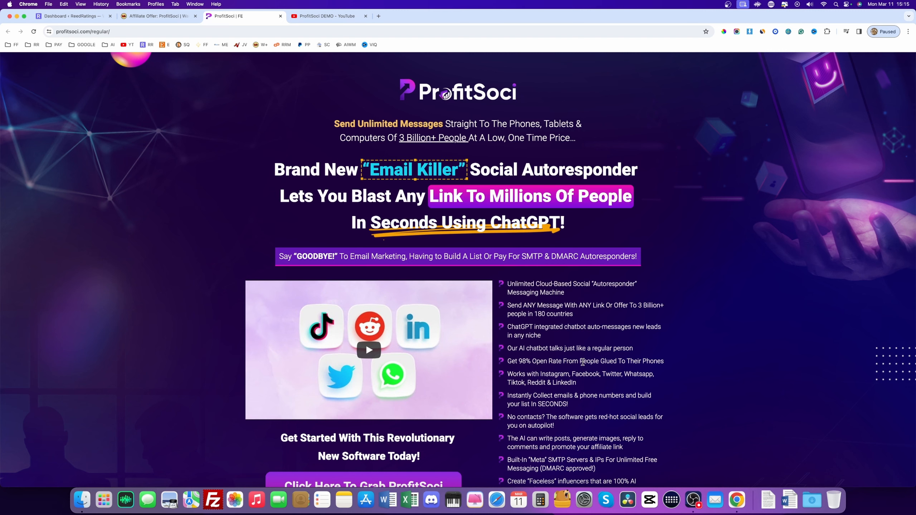
Switch to the ProfitSoci DEMO YouTube tab showing the dashboard preview
click(327, 16)
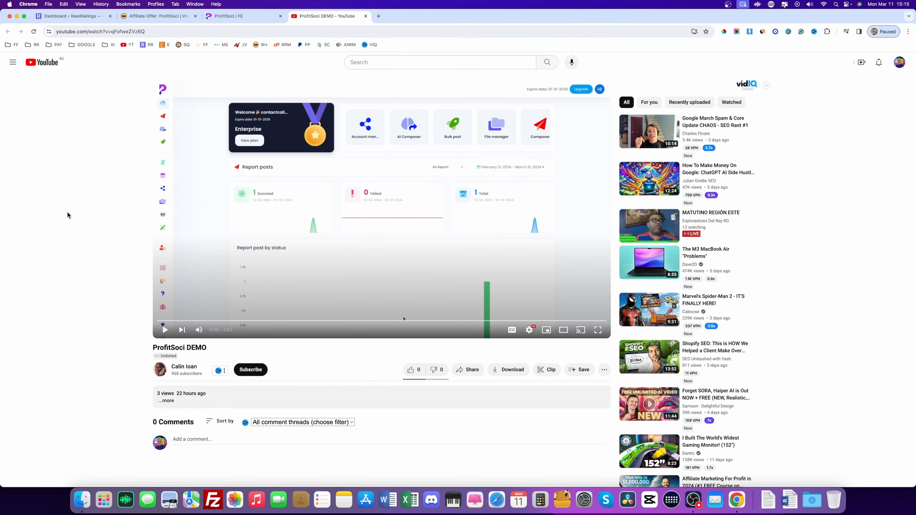
mouse_move(58, 313)
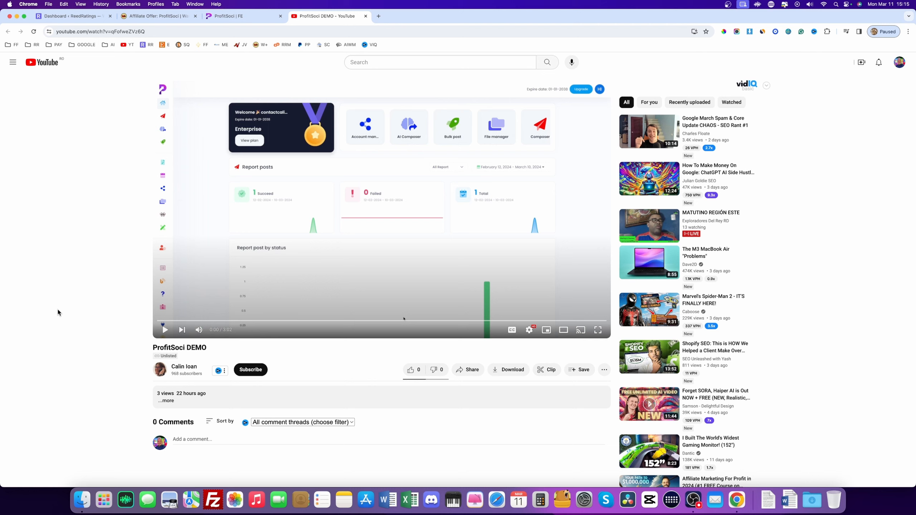
mouse_move(106, 332)
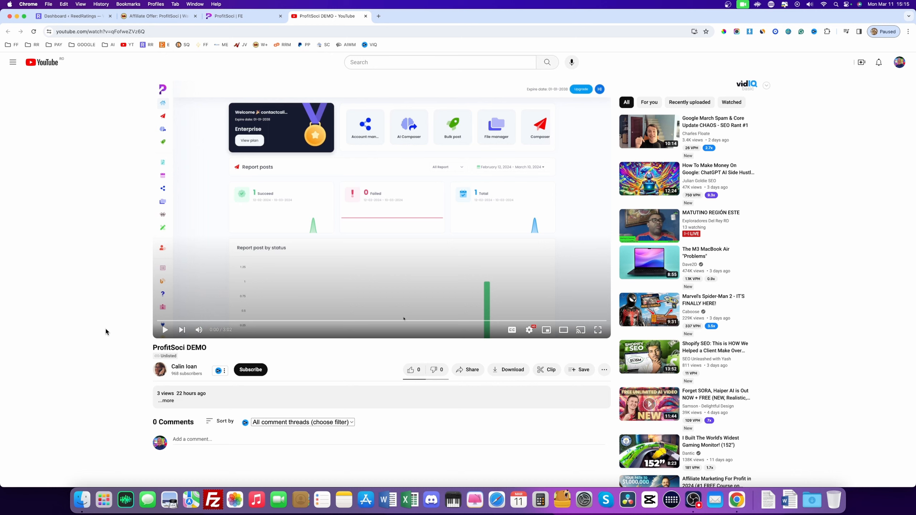
mouse_move(375, 257)
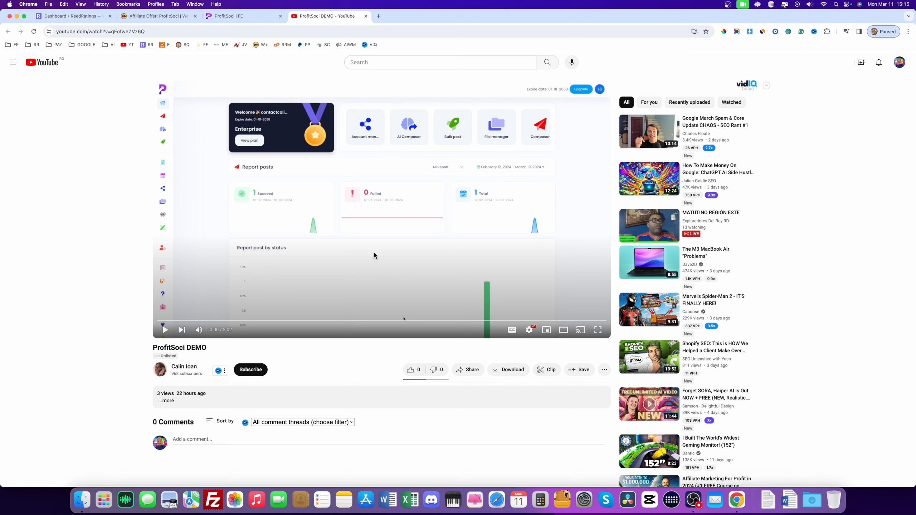
mouse_move(342, 394)
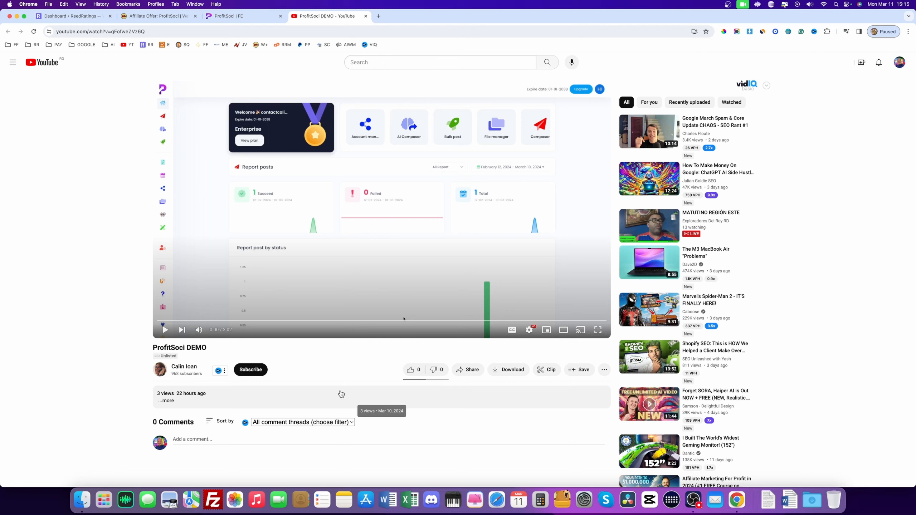
mouse_move(305, 357)
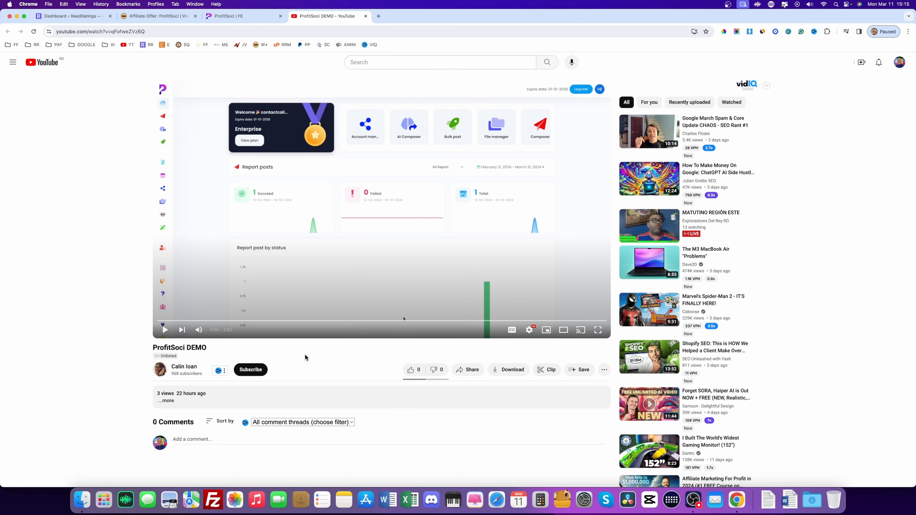
mouse_move(194, 263)
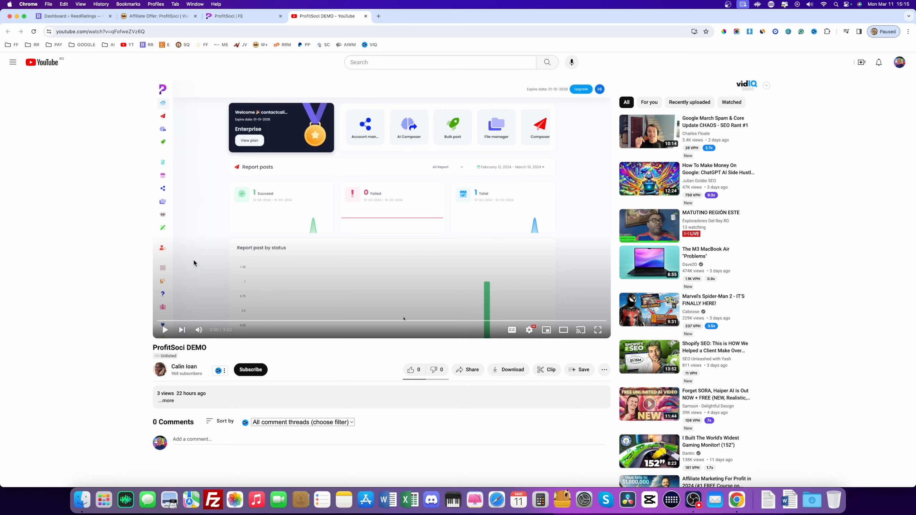
scroll(down, 3)
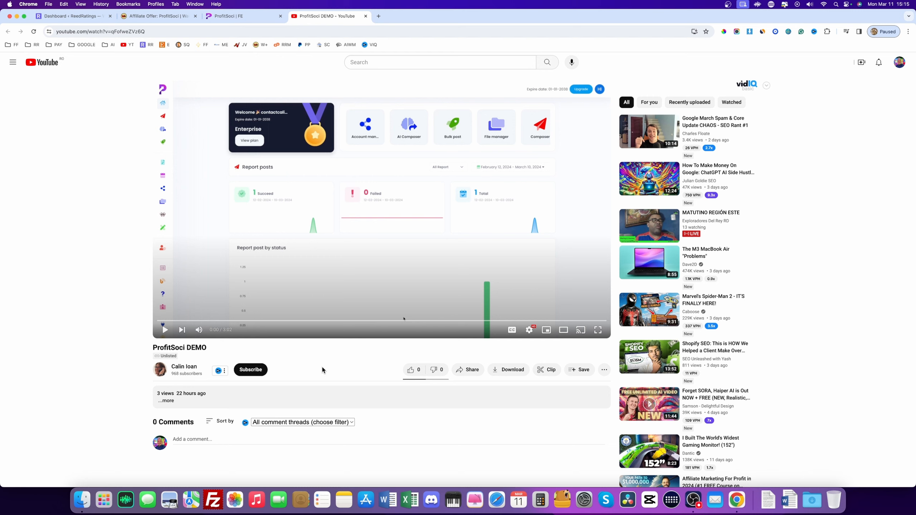
mouse_move(349, 173)
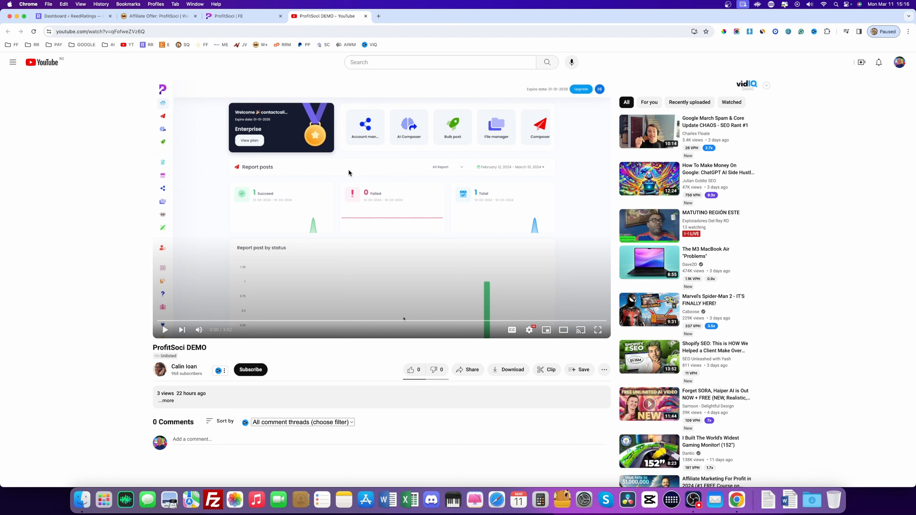
Switch to the WarriorPlus affiliate offer tab and view vendor michaelmac's profile
click(157, 16)
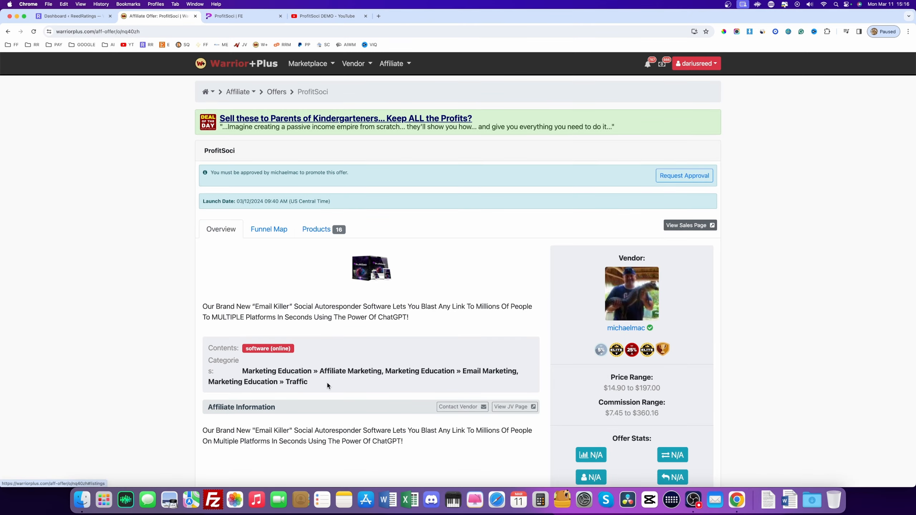
mouse_move(447, 273)
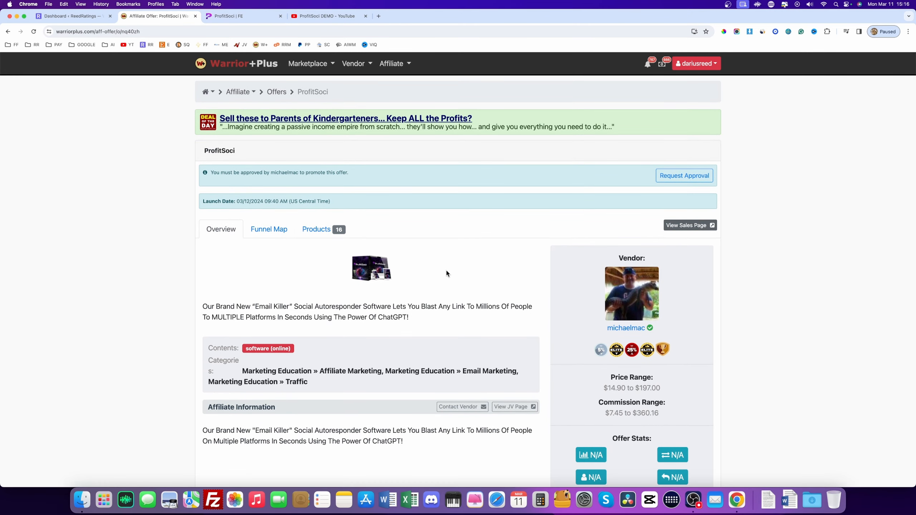
mouse_move(631, 349)
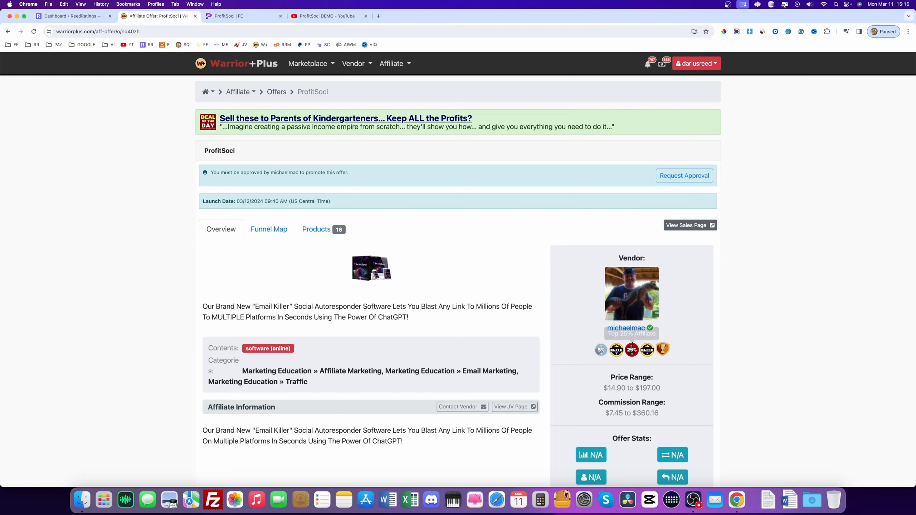
click(625, 328)
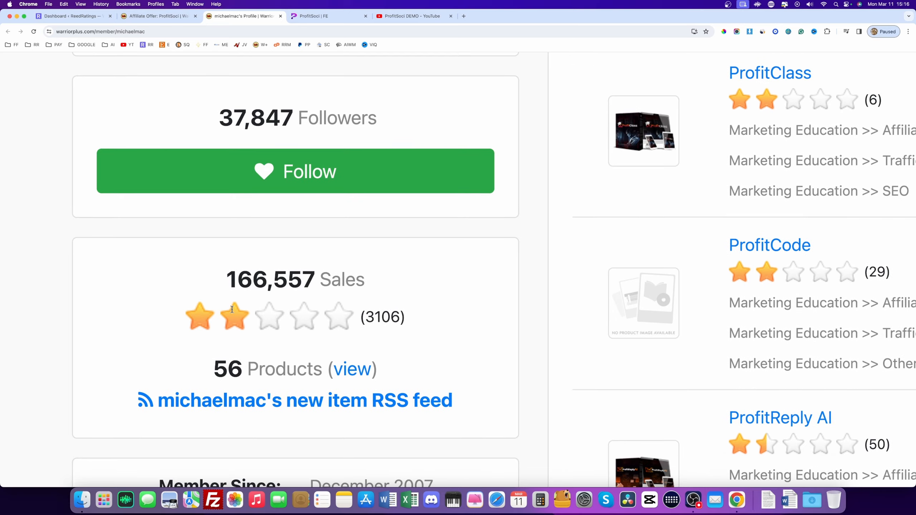
scroll(up, 3)
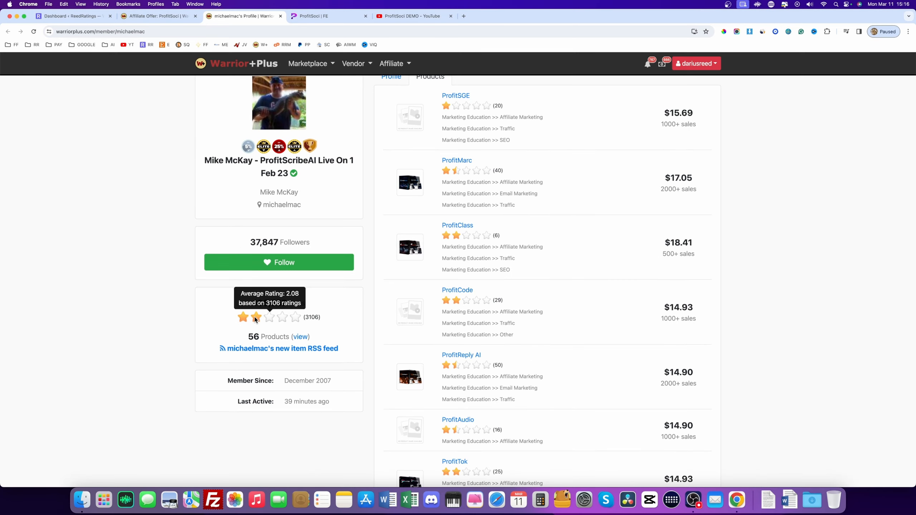
scroll(up, 3)
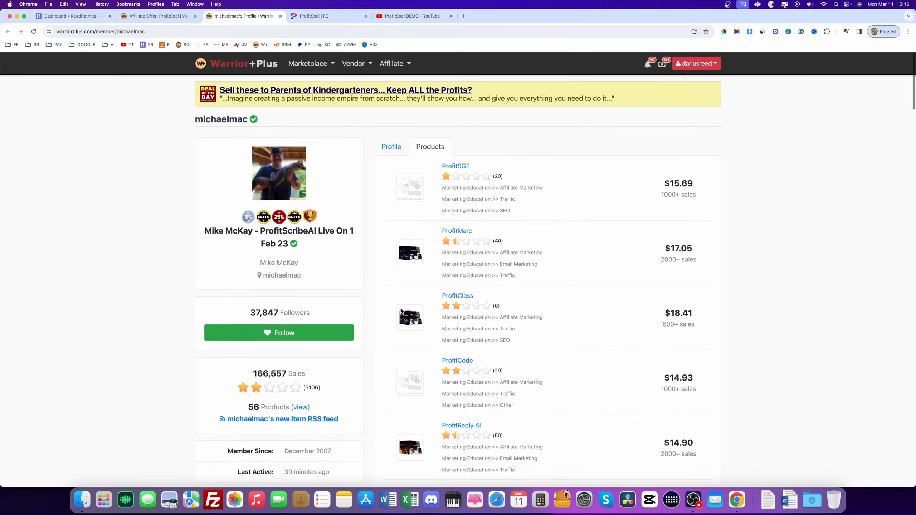
scroll(down, 3)
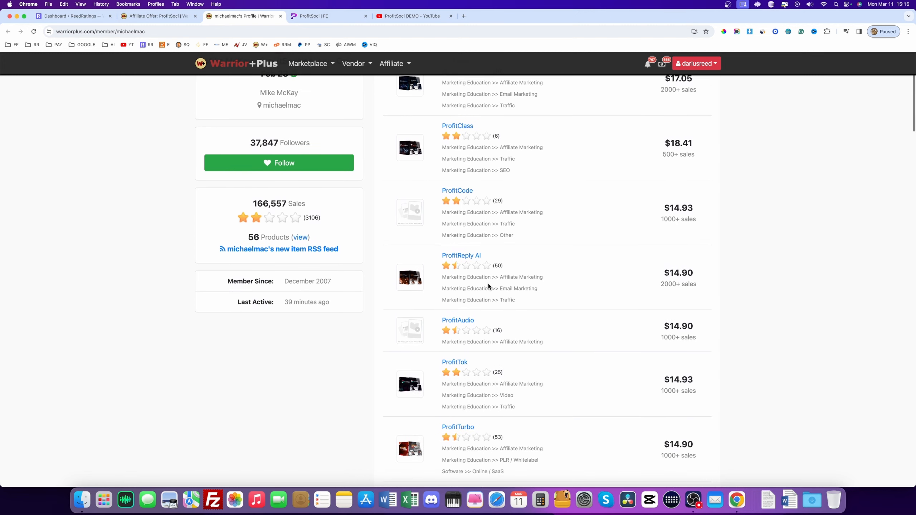
scroll(down, 3)
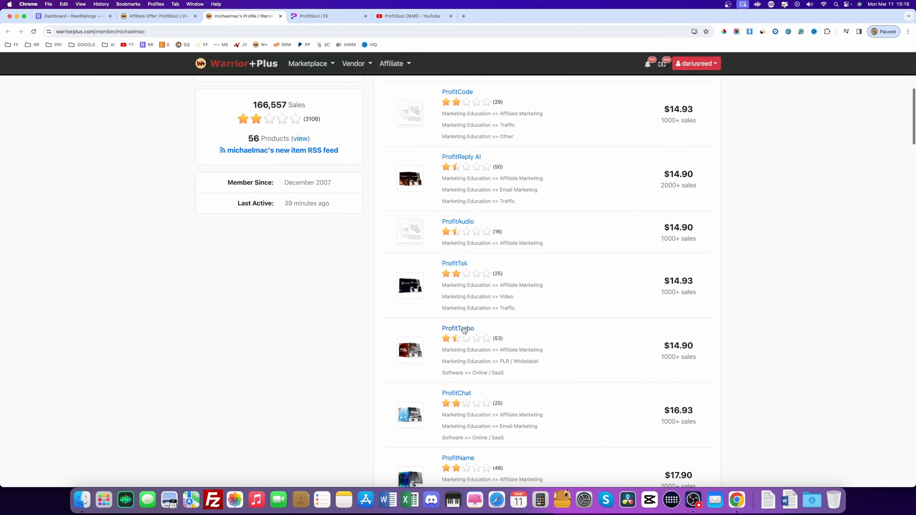
scroll(down, 3)
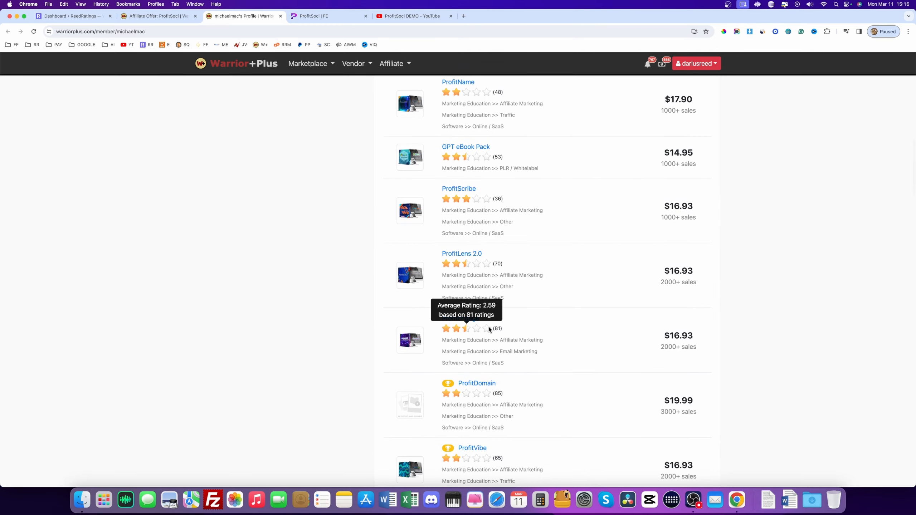
scroll(down, 3)
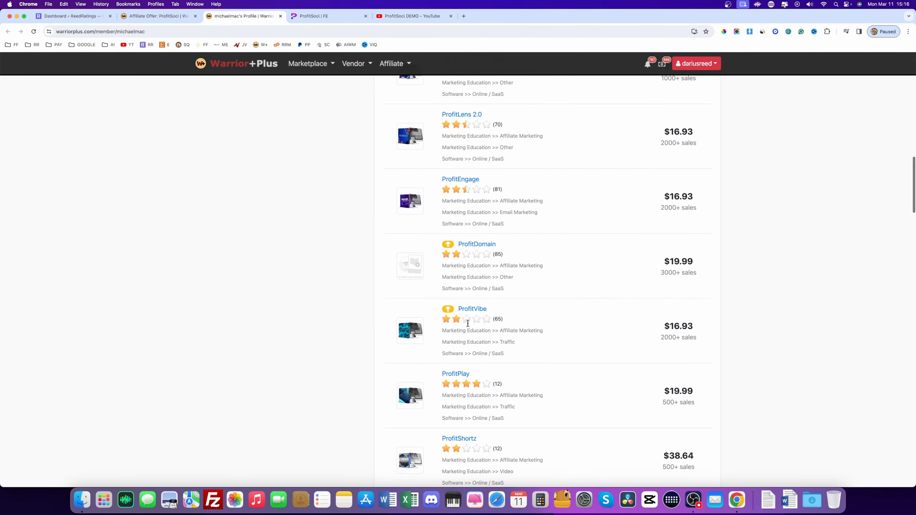
scroll(down, 3)
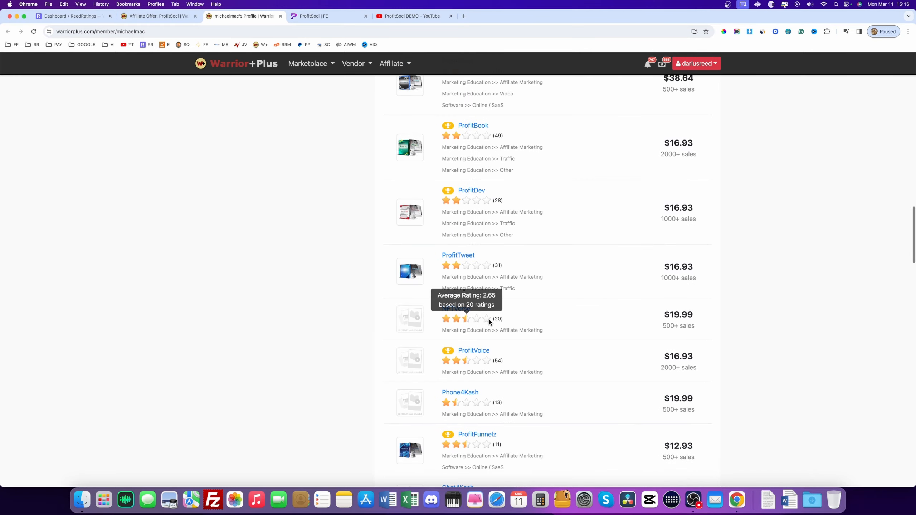
scroll(up, 3)
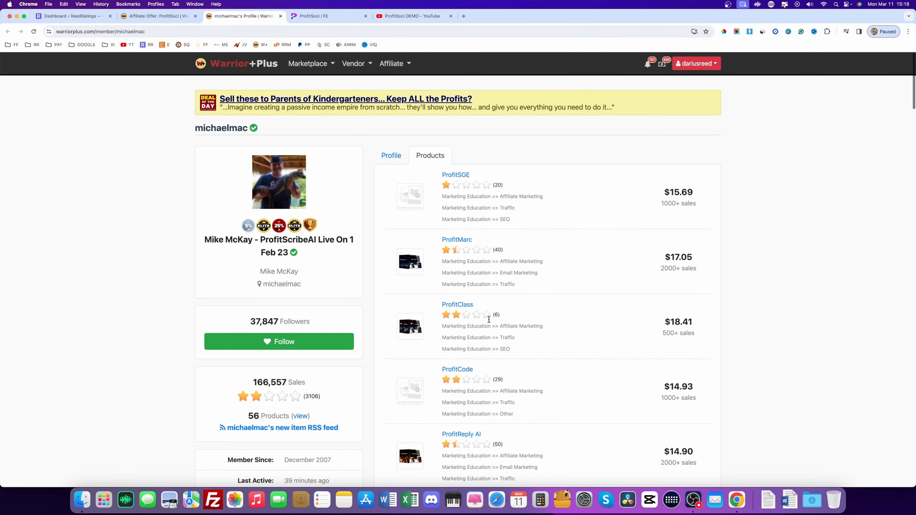
Switch back to the ProfitSoci DEMO YouTube tab
click(413, 16)
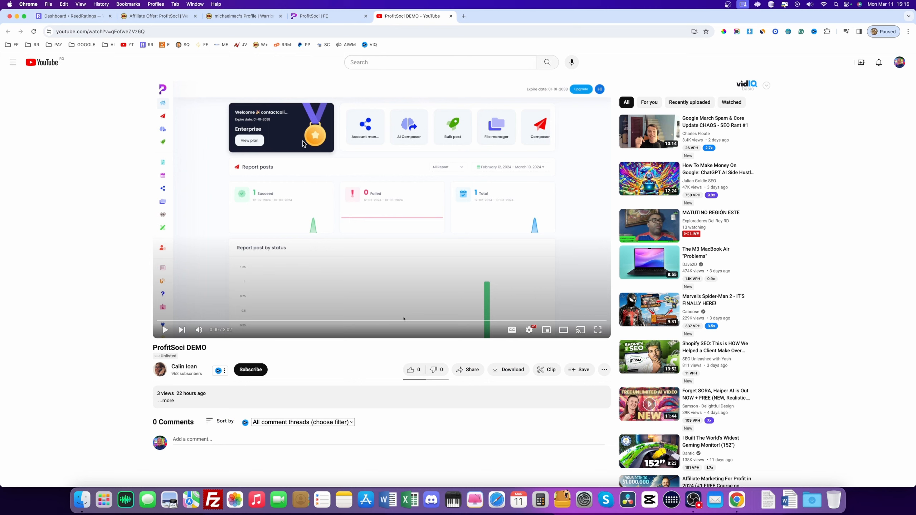
mouse_move(109, 232)
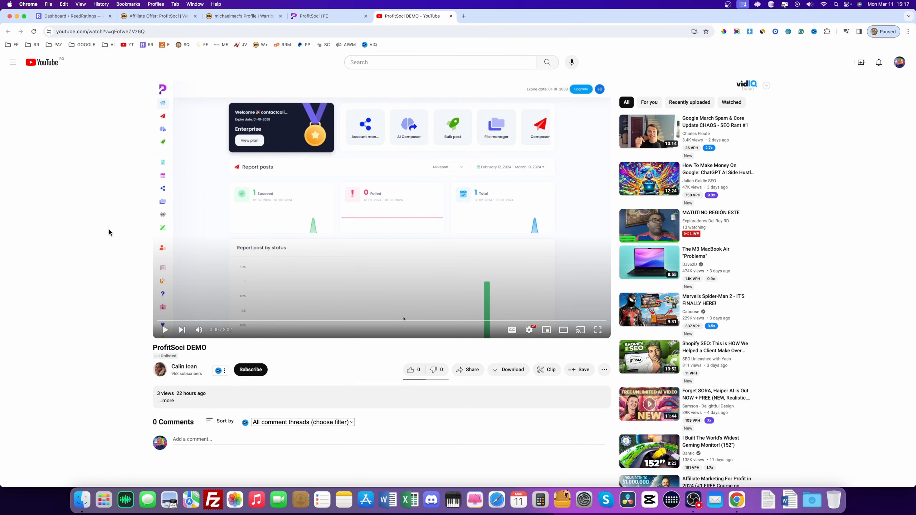
mouse_move(131, 265)
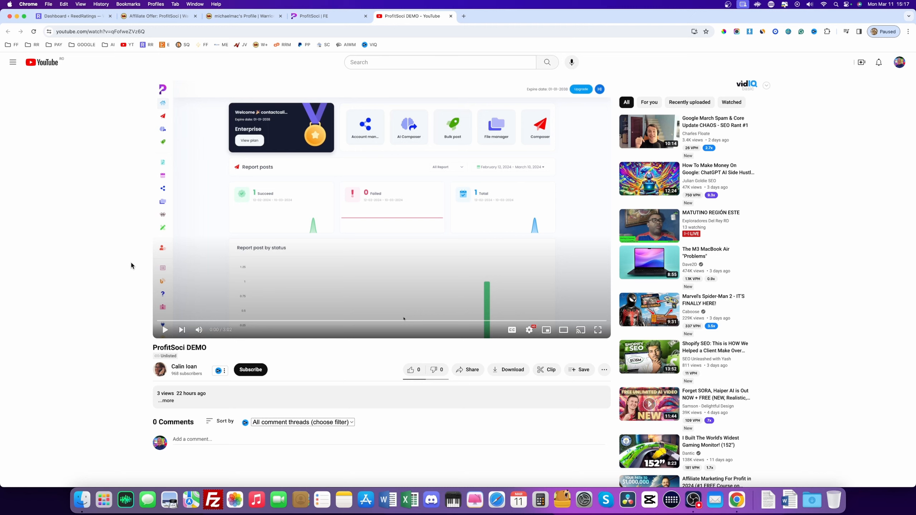
mouse_move(297, 3)
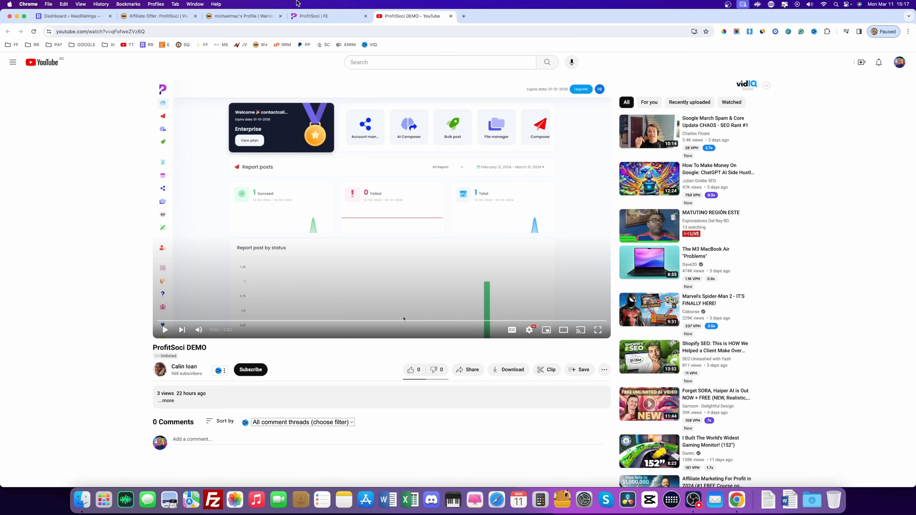
Return to vendor michaelmac's WarriorPlus profile with followers, sales and product list
click(243, 16)
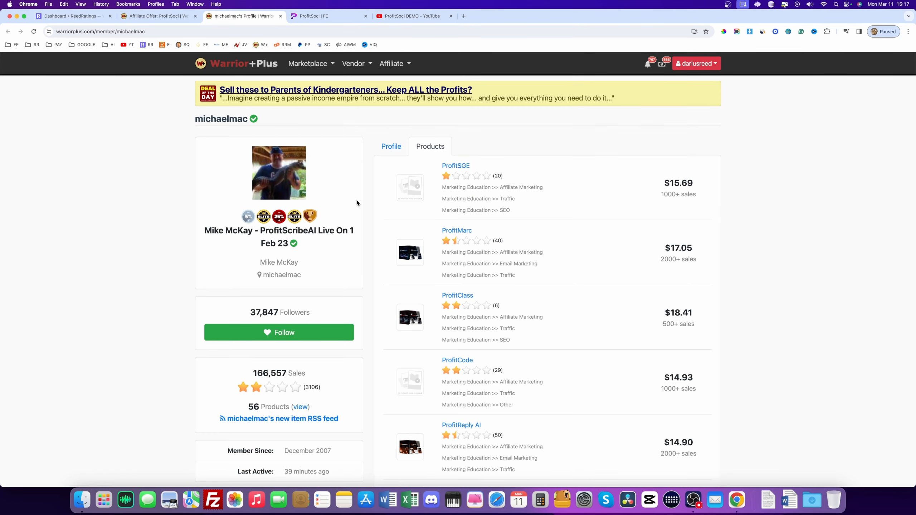
scroll(down, 3)
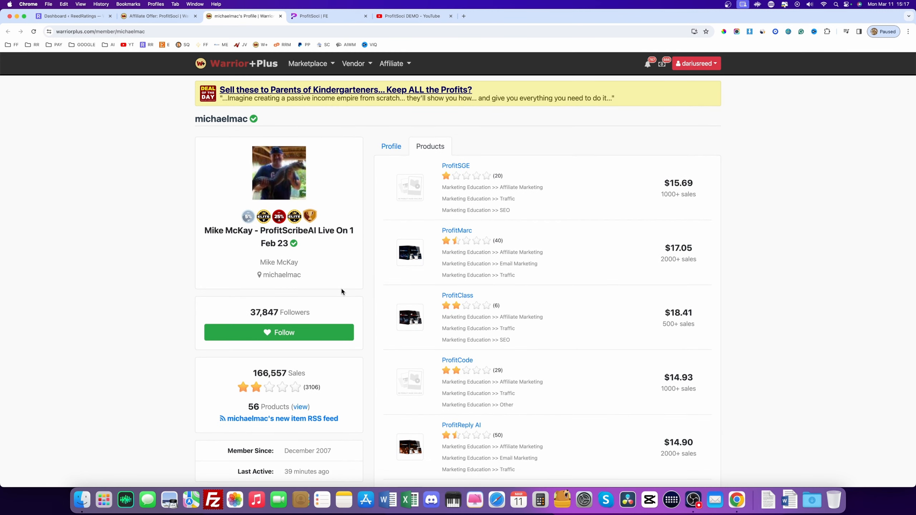
mouse_move(367, 301)
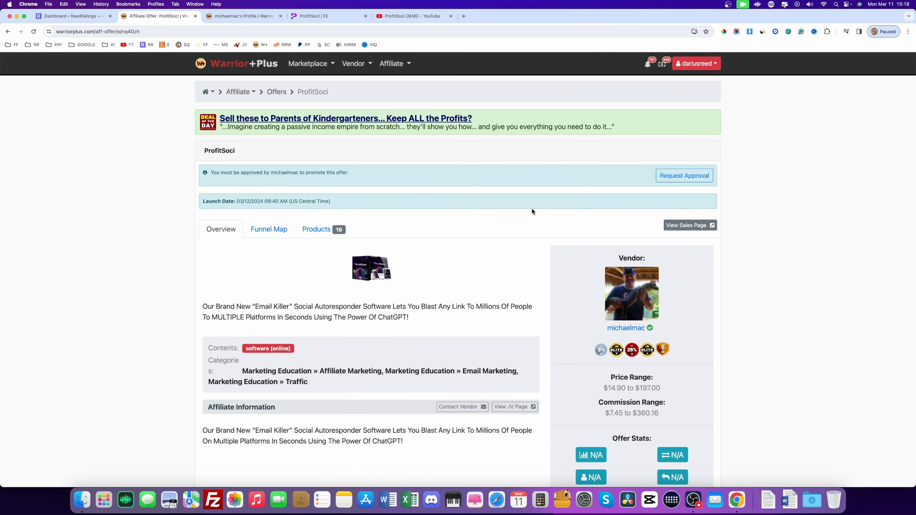
View the ProfitSoci funnel map from front end through upsells, downsells, reseller and bundle
click(269, 229)
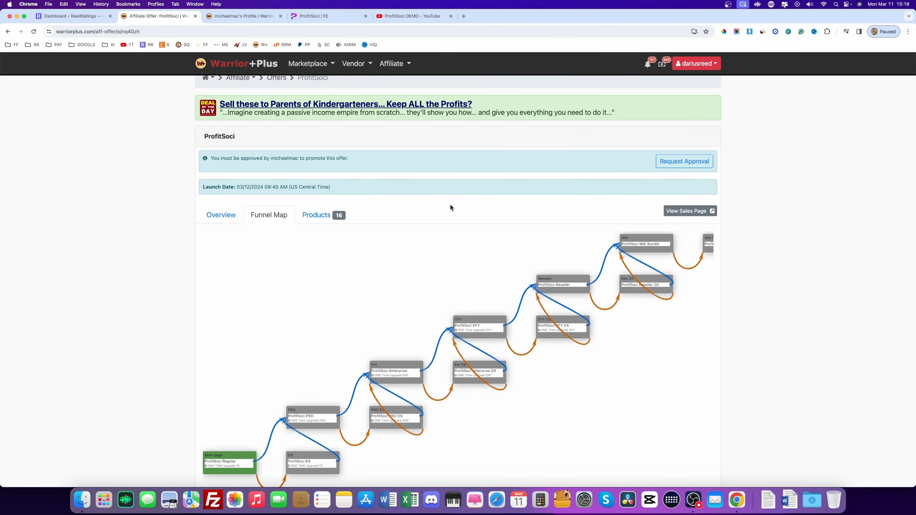
scroll(down, 3)
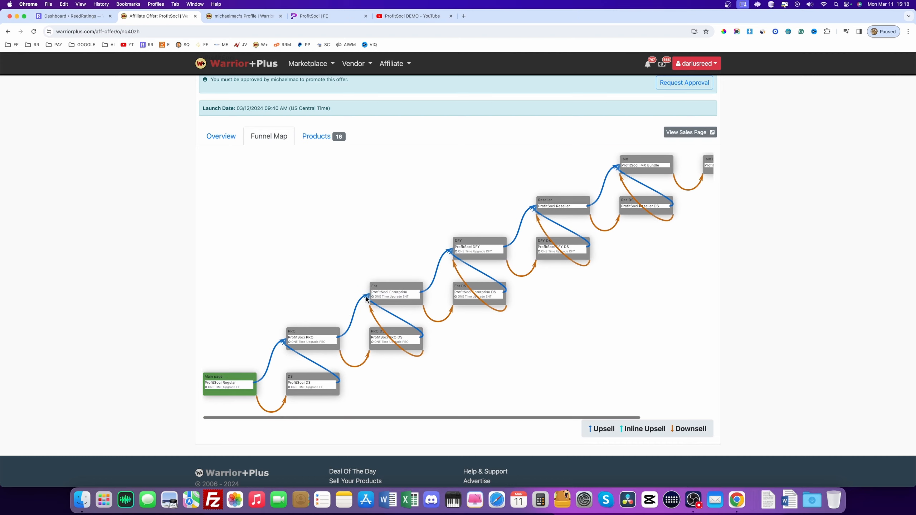
List the 16 ProfitSoci products at 50% commission, then return to the sales page tab
click(316, 136)
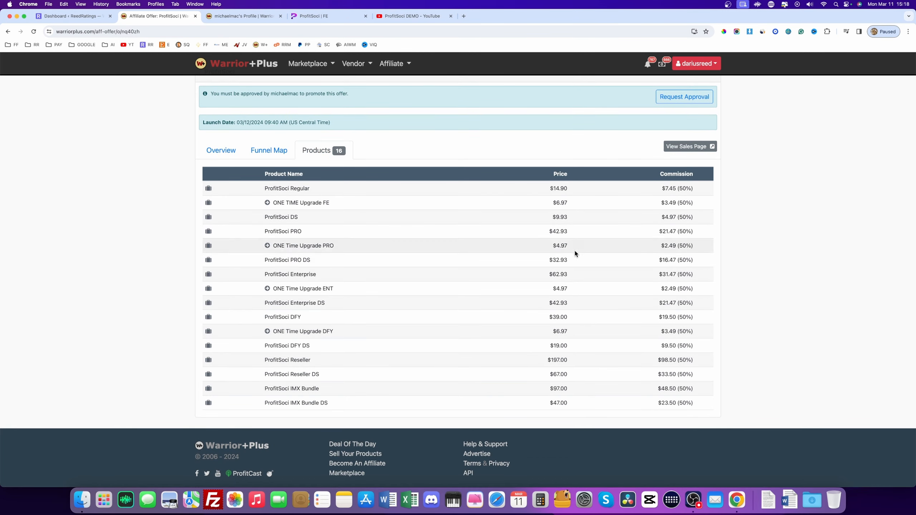
mouse_move(499, 357)
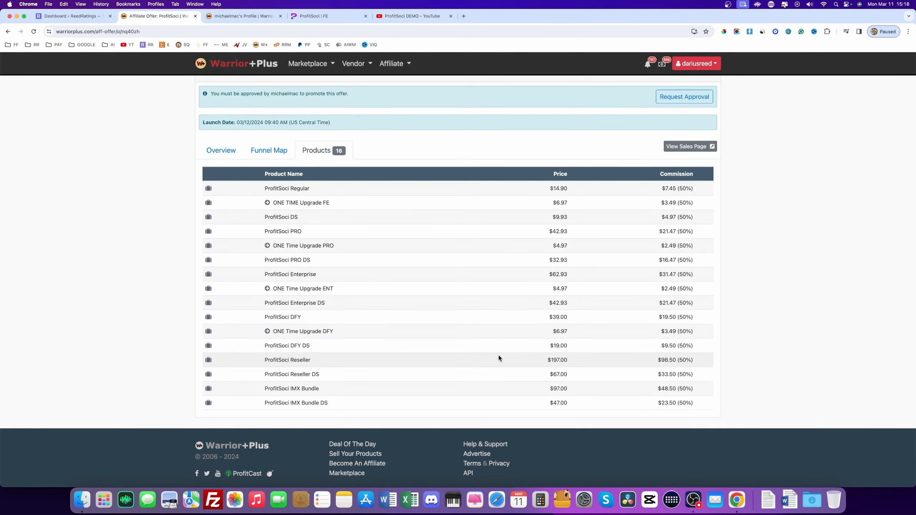
click(353, 63)
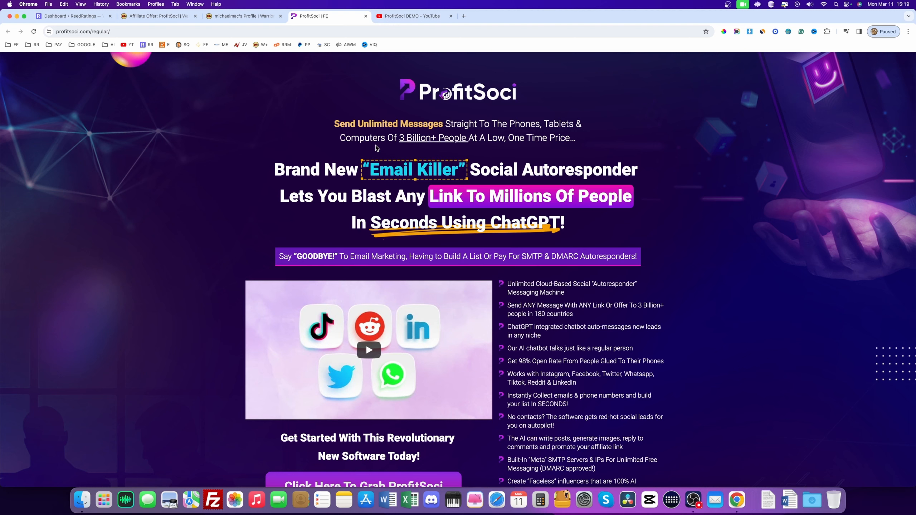
mouse_move(458, 4)
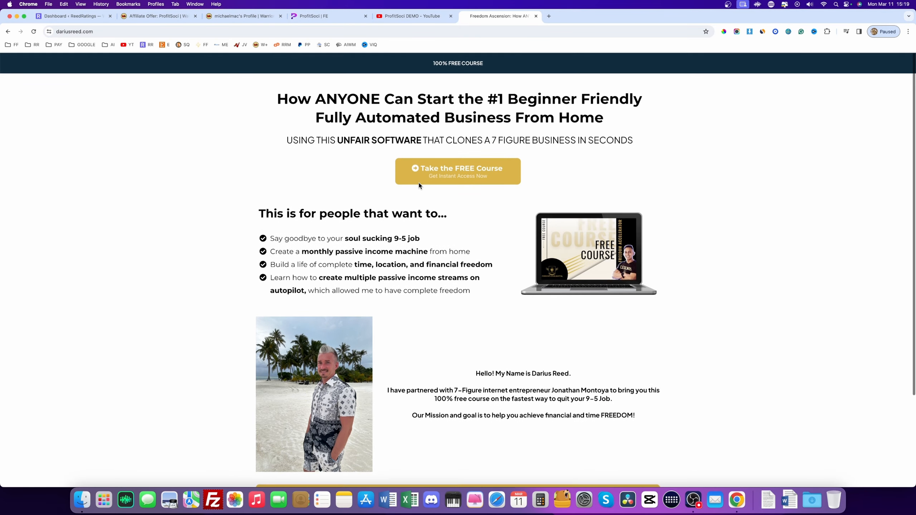
mouse_move(342, 230)
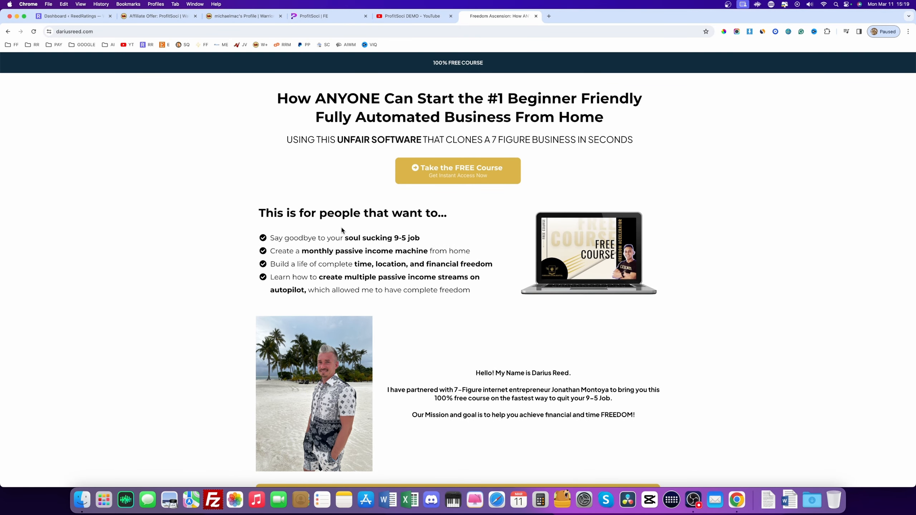
mouse_move(221, 61)
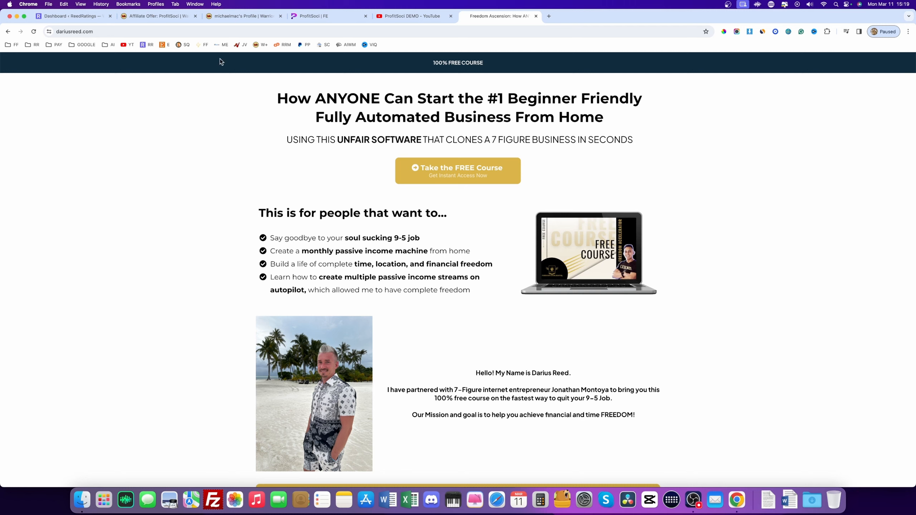
mouse_move(458, 167)
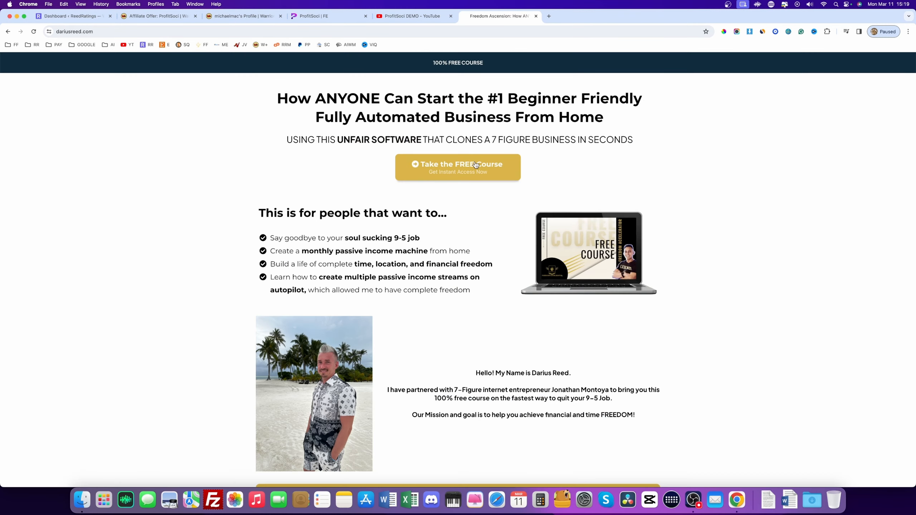
Scroll the reviewer's free-course landing page with its headline and course button
scroll(down, 3)
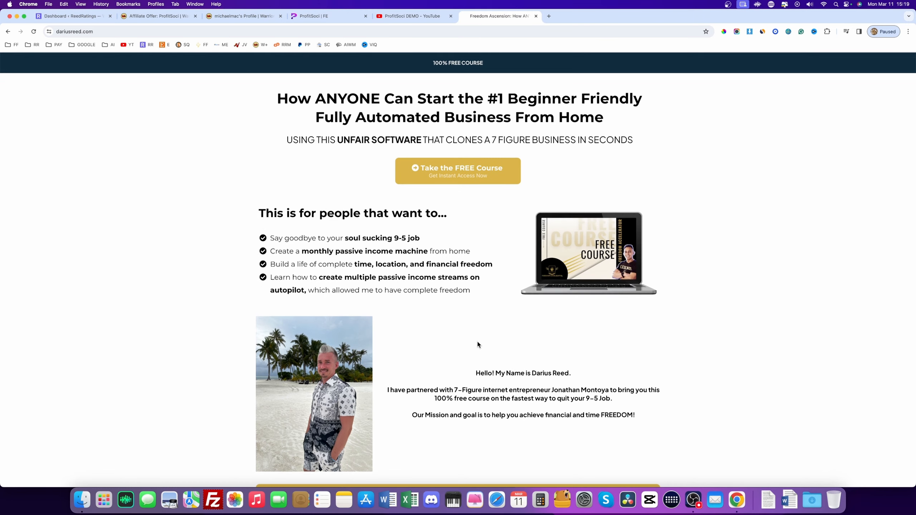
mouse_move(450, 353)
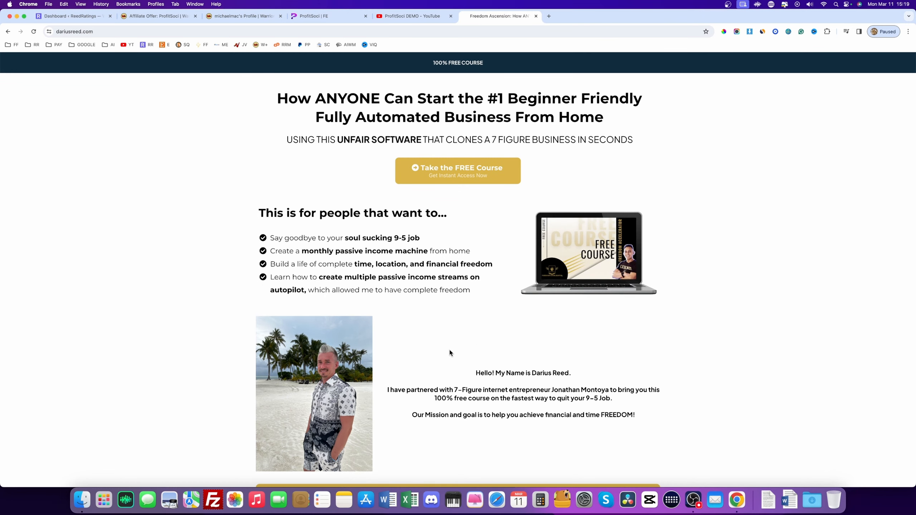
mouse_move(384, 155)
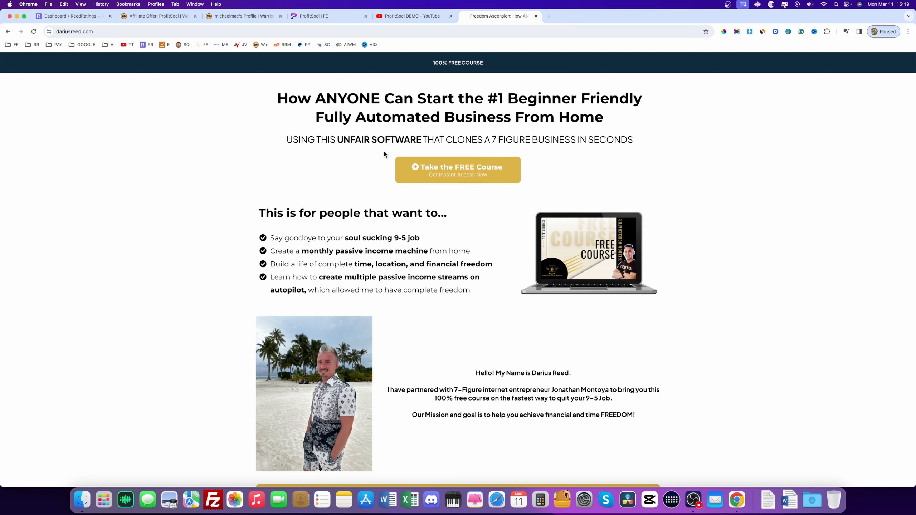
mouse_move(394, 121)
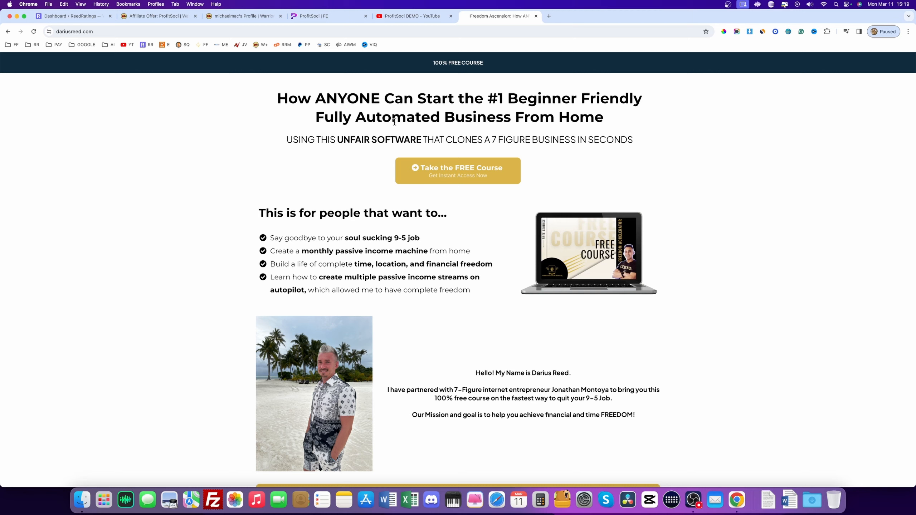
mouse_move(233, 187)
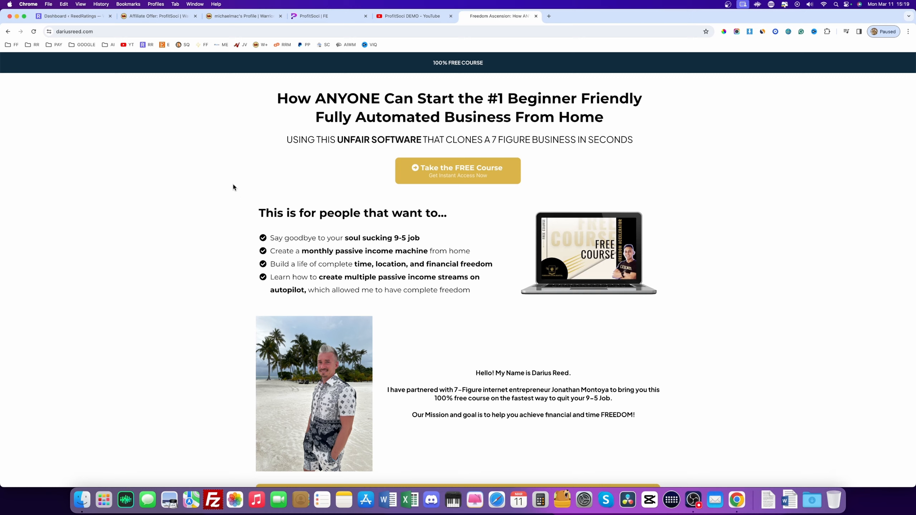
mouse_move(307, 186)
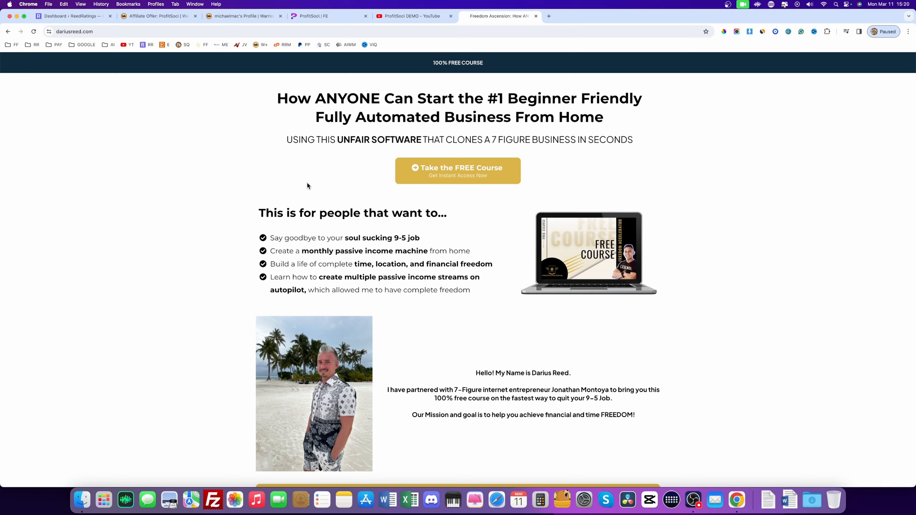
mouse_move(424, 254)
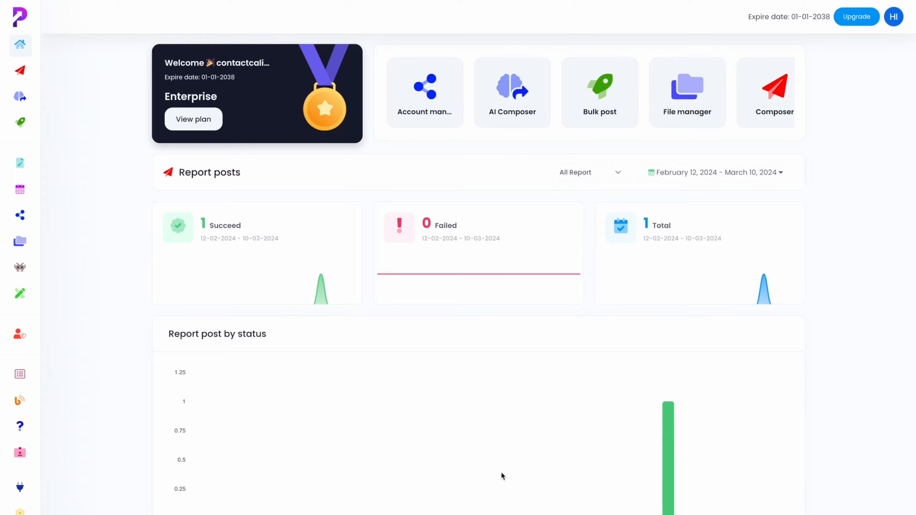
View the account manager listing one Facebook profile, the Bling Bundle page and one Reddit profile
click(425, 93)
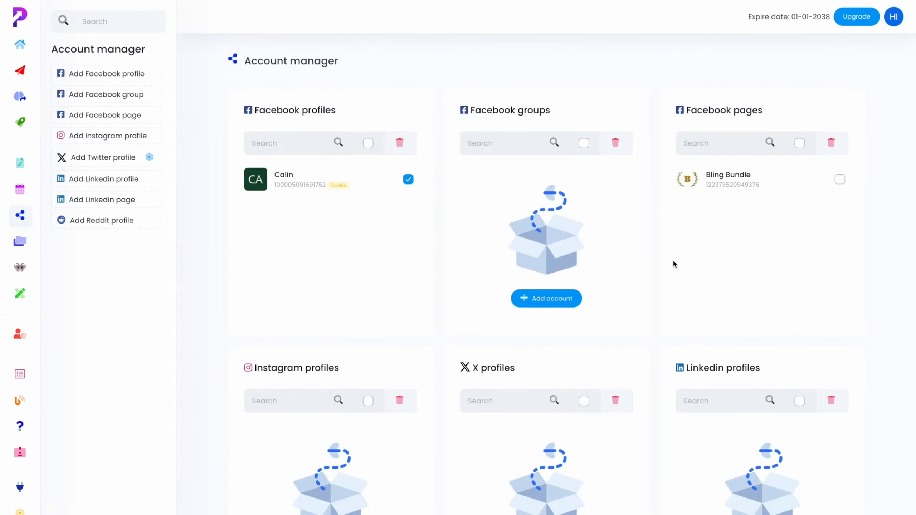
scroll(down, 3)
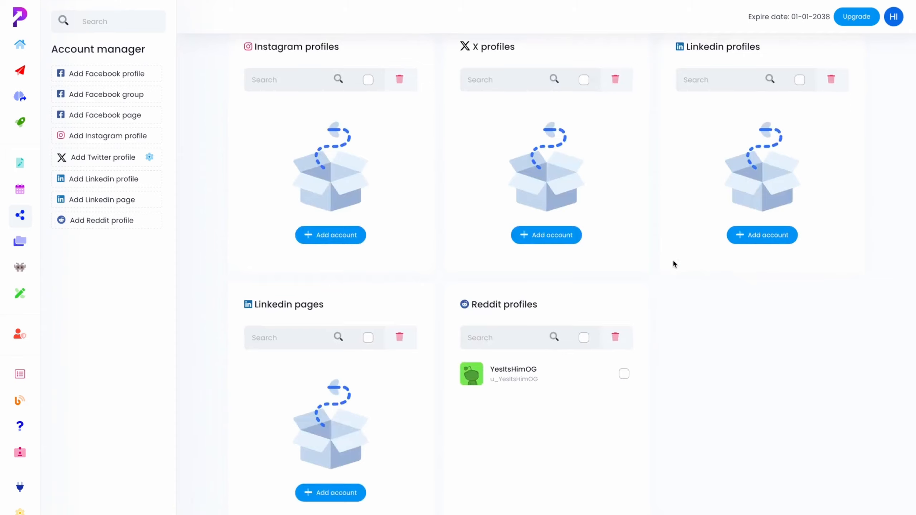
scroll(up, 3)
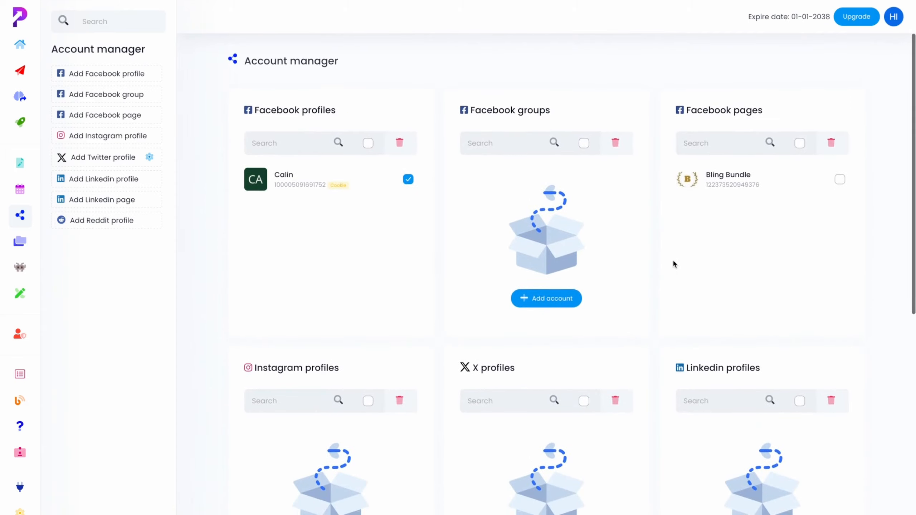
mouse_move(190, 278)
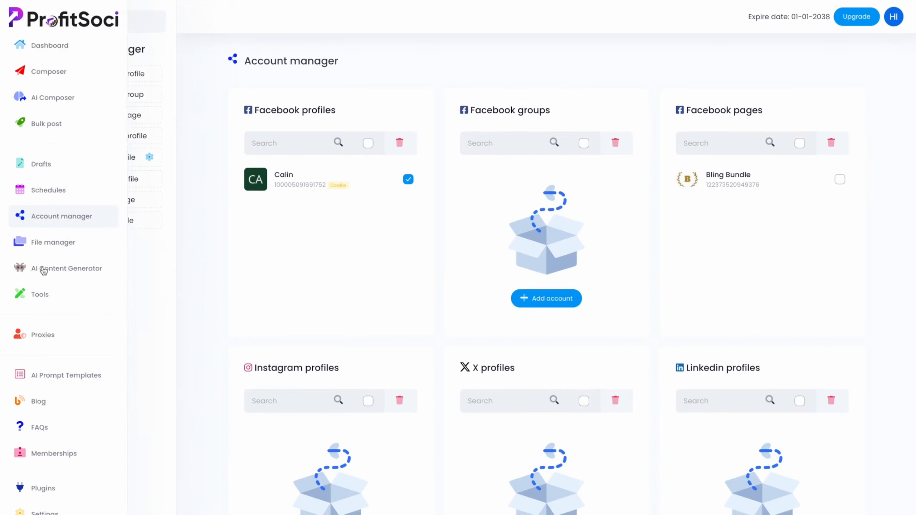
In the AI Content Generator, choose the Facebook product-features post prompt
click(67, 268)
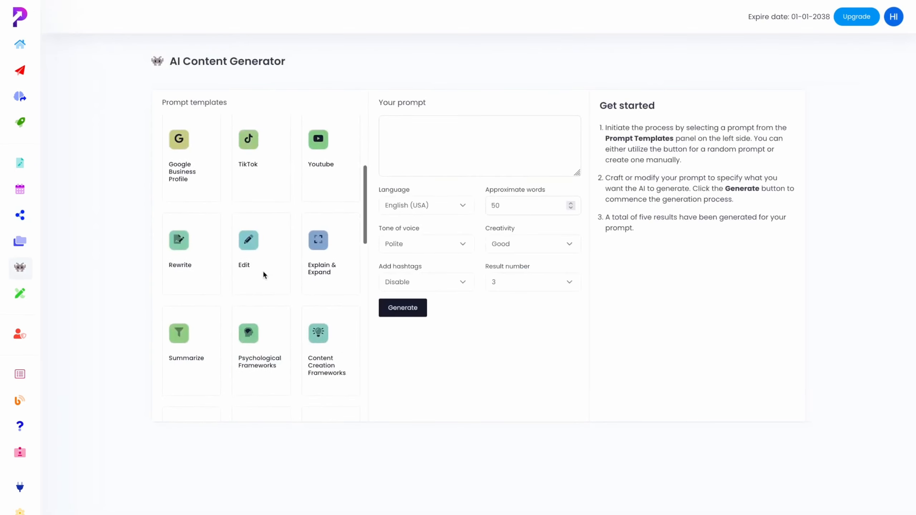
scroll(down, 3)
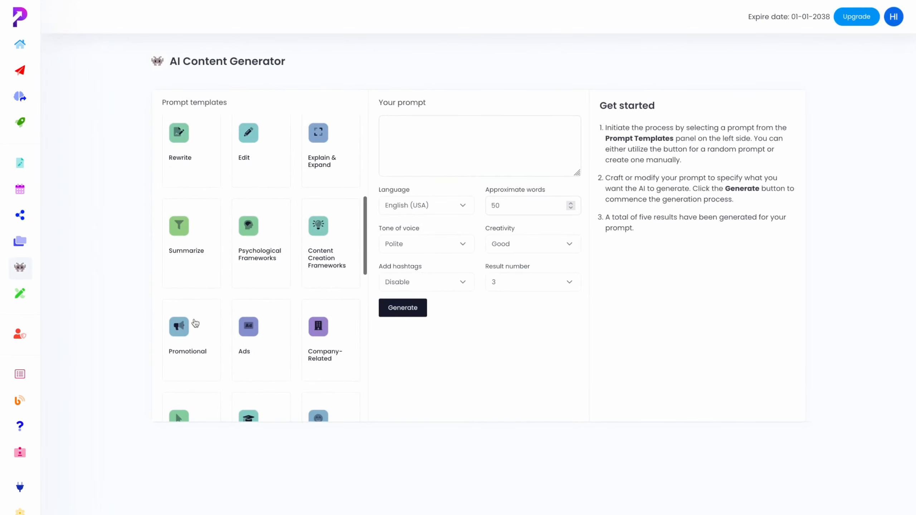
click(191, 333)
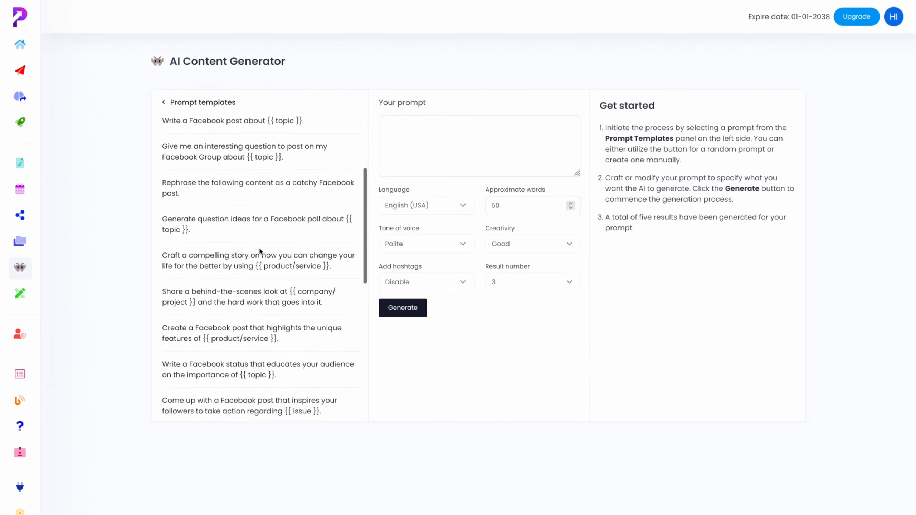
scroll(down, 3)
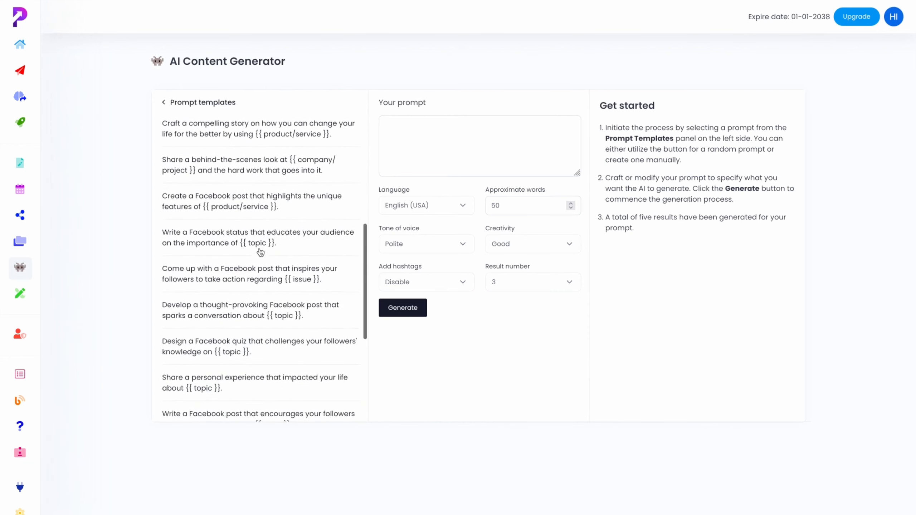
mouse_move(264, 217)
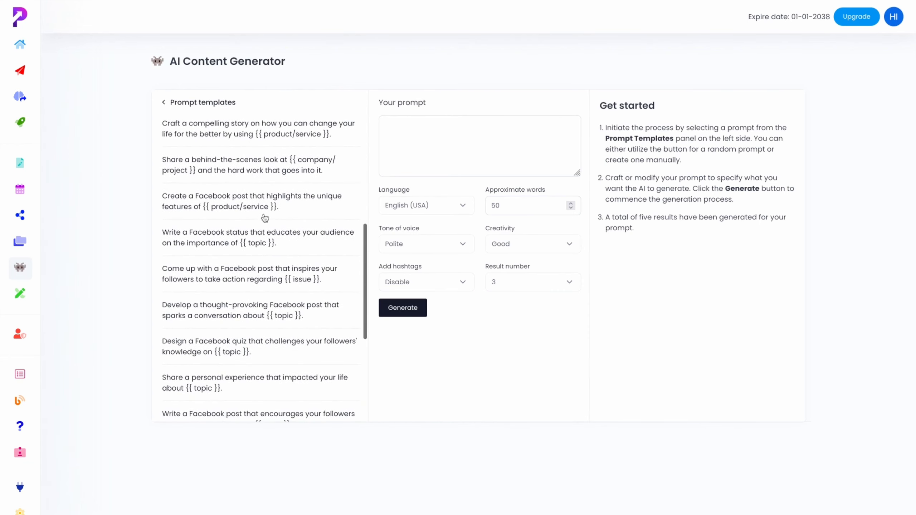
click(250, 201)
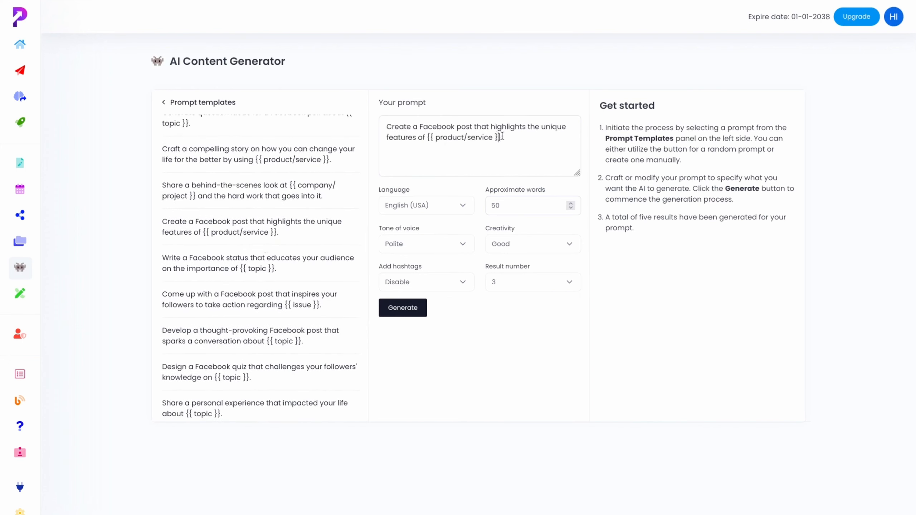
Replace the {{ product/service }} placeholder with ProfitSoci and generate three Facebook posts
double_click(463, 137)
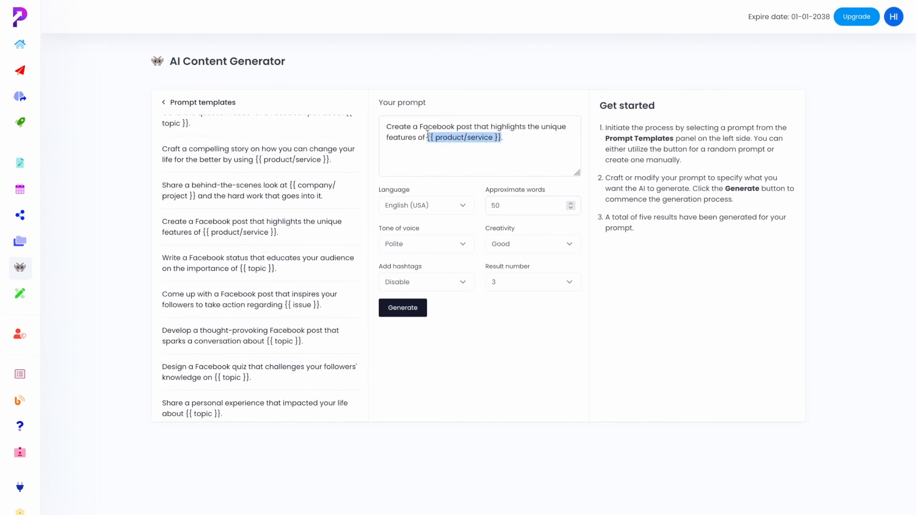
click(402, 307)
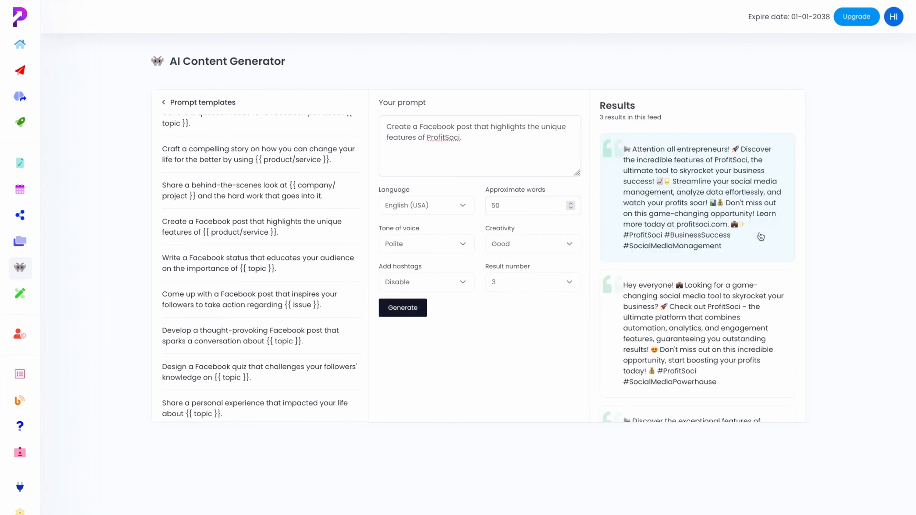
scroll(down, 3)
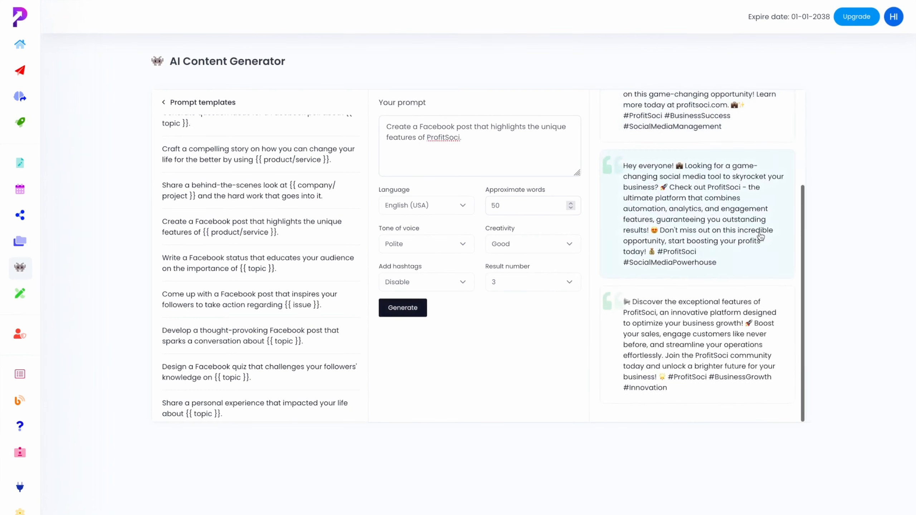
scroll(up, 3)
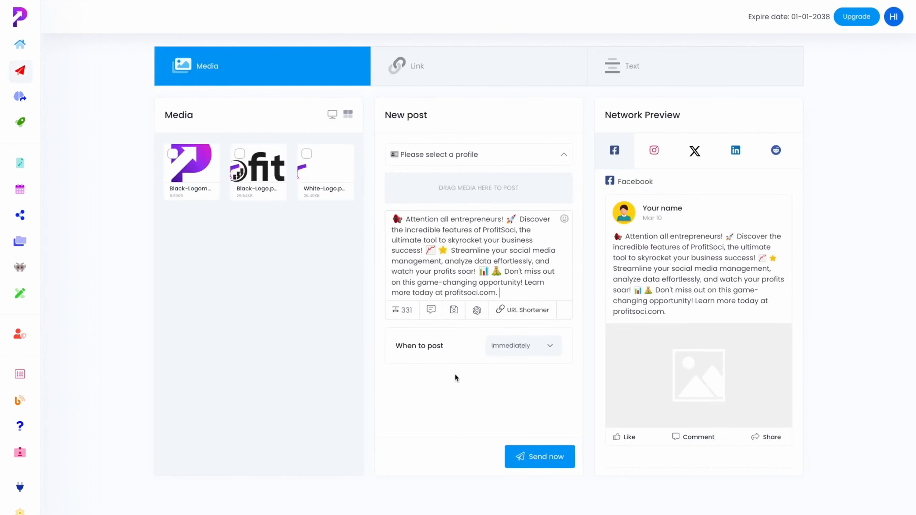
mouse_move(658, 181)
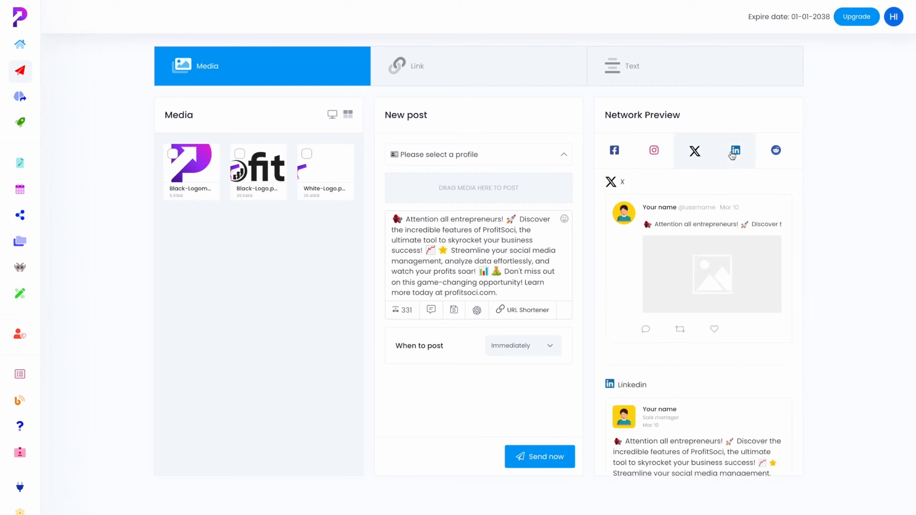
Attach the black ProfitSoci logo and preview the entrepreneurs post on LinkedIn, Reddit and Facebook
click(735, 151)
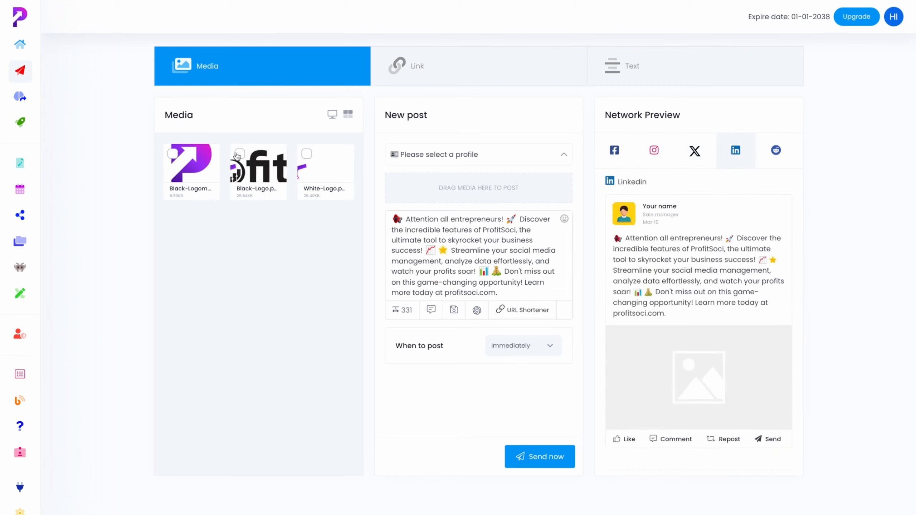
click(258, 167)
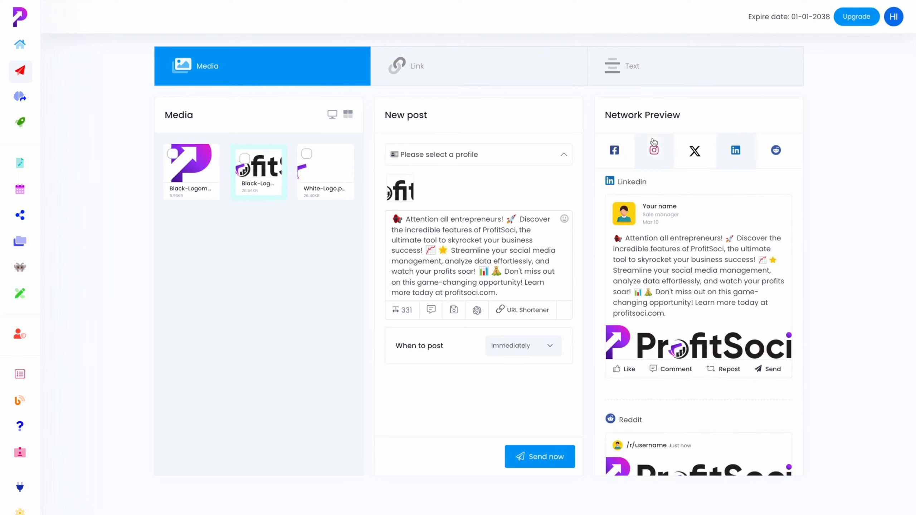
click(694, 150)
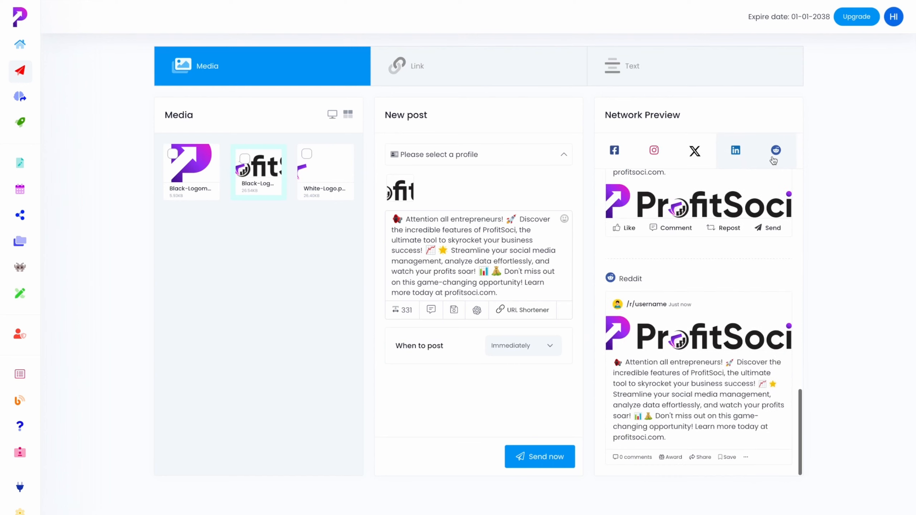
click(614, 150)
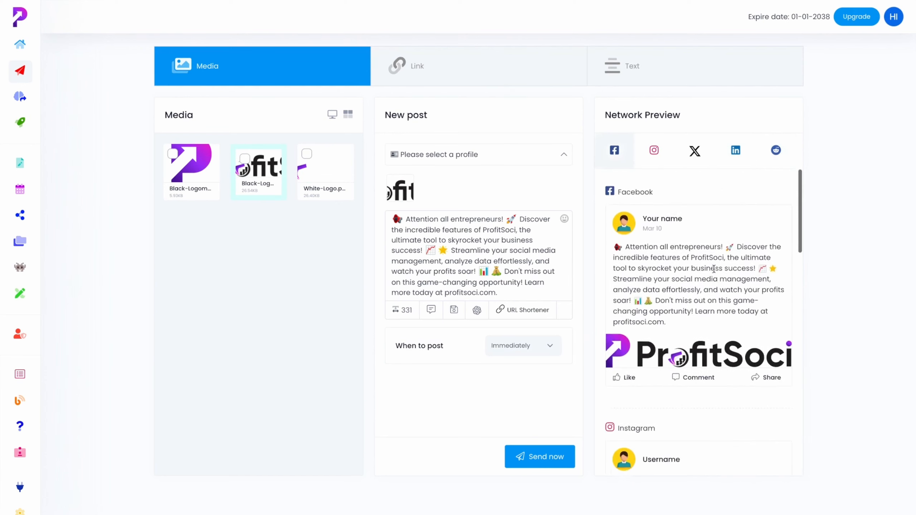
scroll(down, 3)
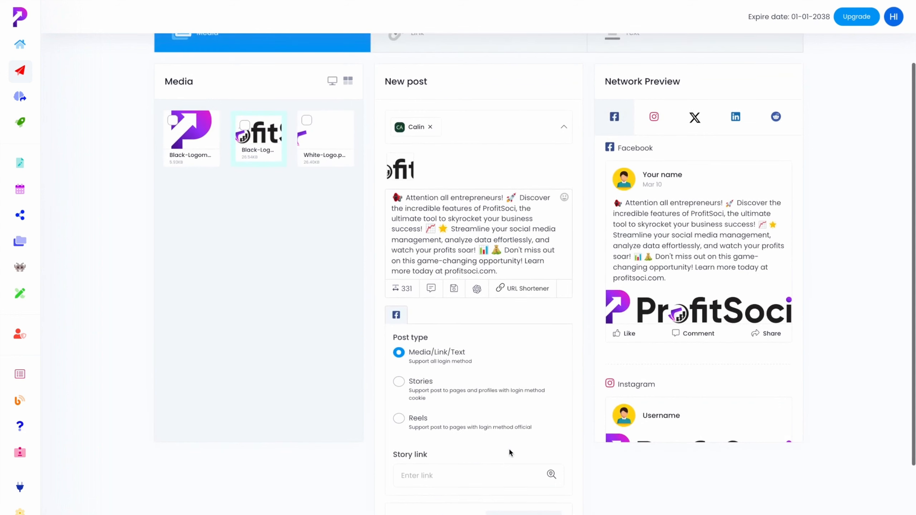
scroll(up, 3)
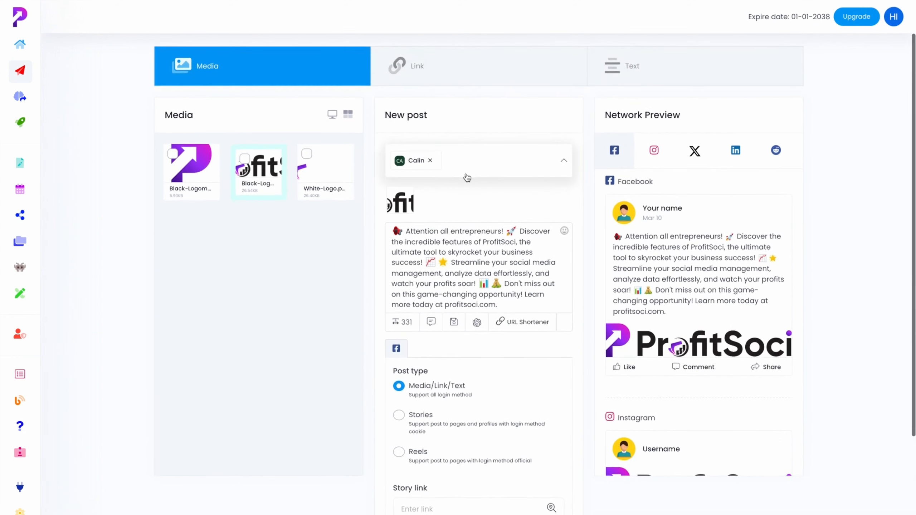
scroll(down, 3)
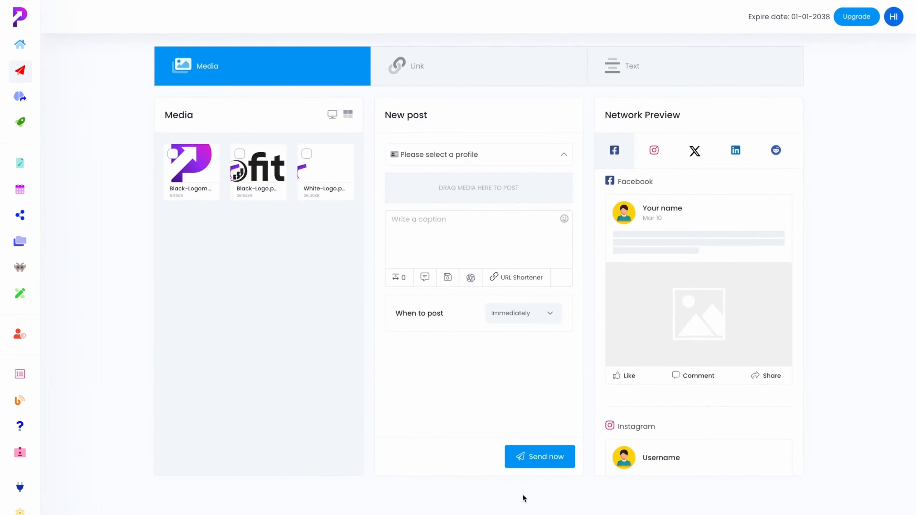
mouse_move(51, 224)
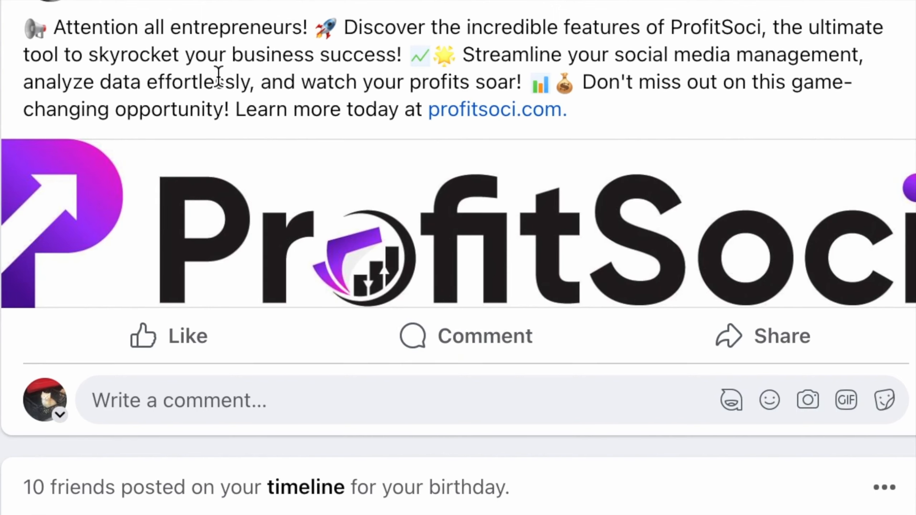
Like the newly published ProfitSoci logo post on the Facebook timeline
click(169, 336)
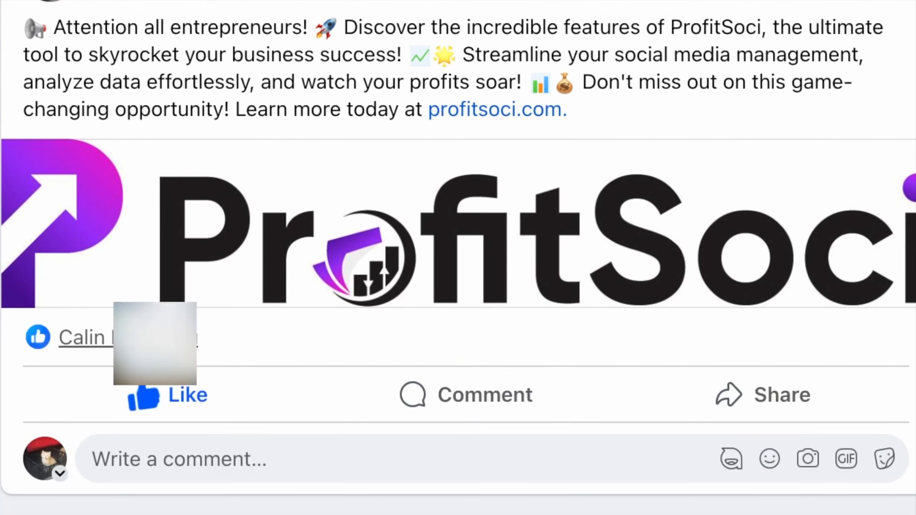
mouse_move(466, 427)
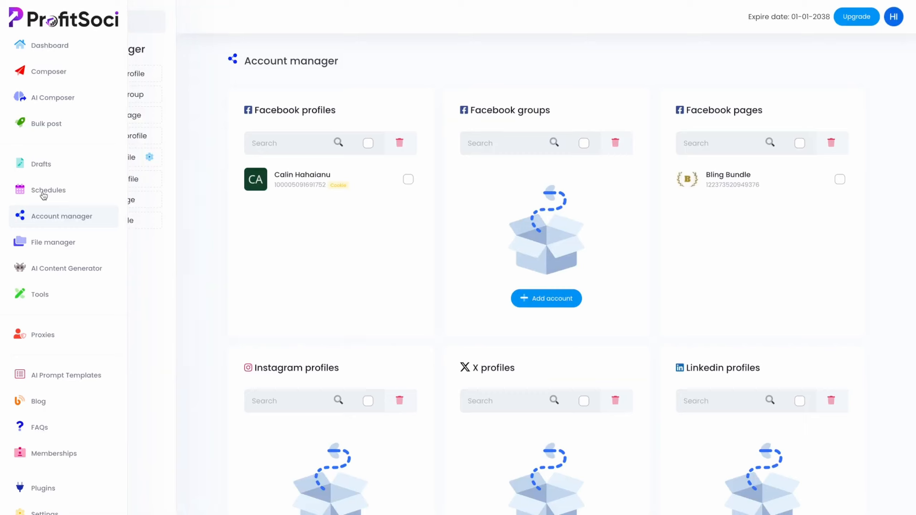
mouse_move(75, 196)
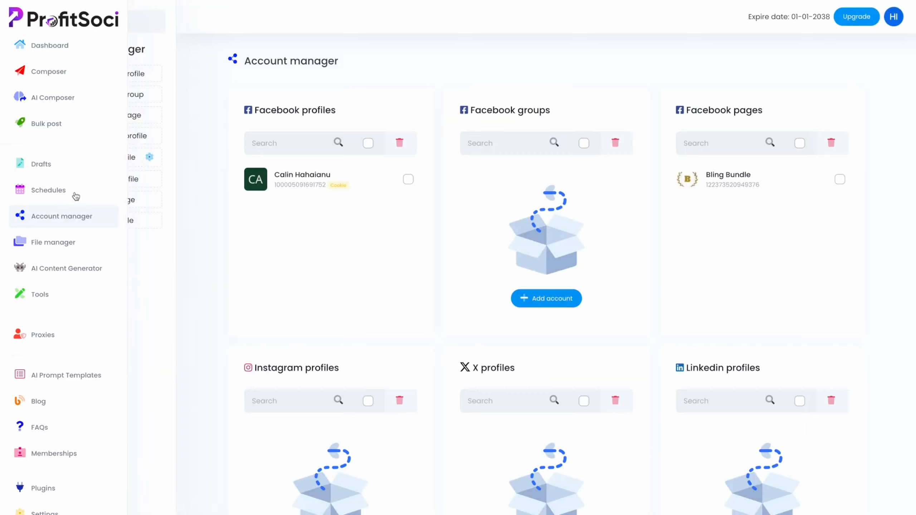
Browse the Schedules calendar and the saved Drafts from the sidebar
click(48, 189)
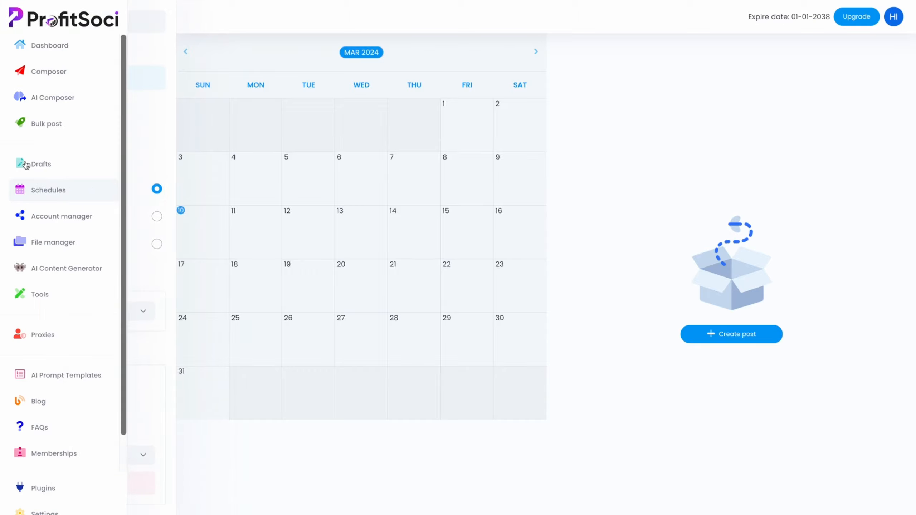
click(40, 164)
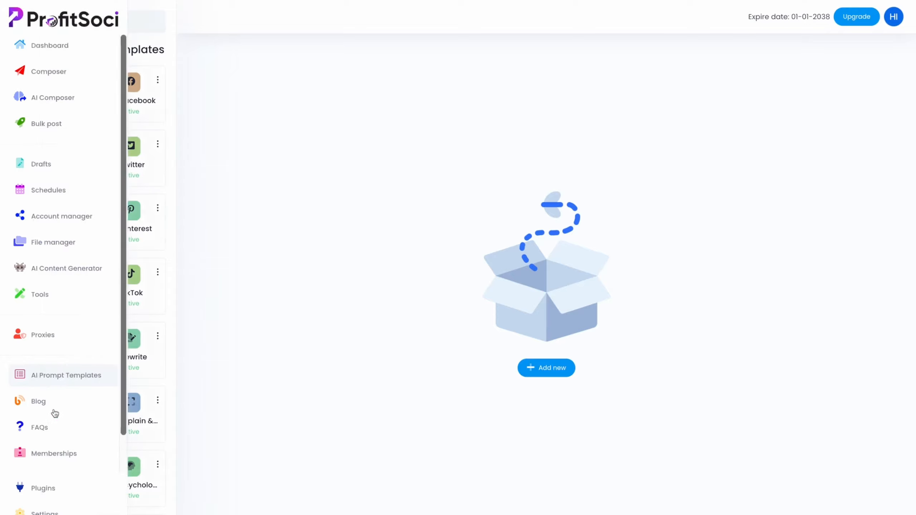
In Tools > Watermark, enlarge the default logo, raise transparency and centre its position
click(40, 295)
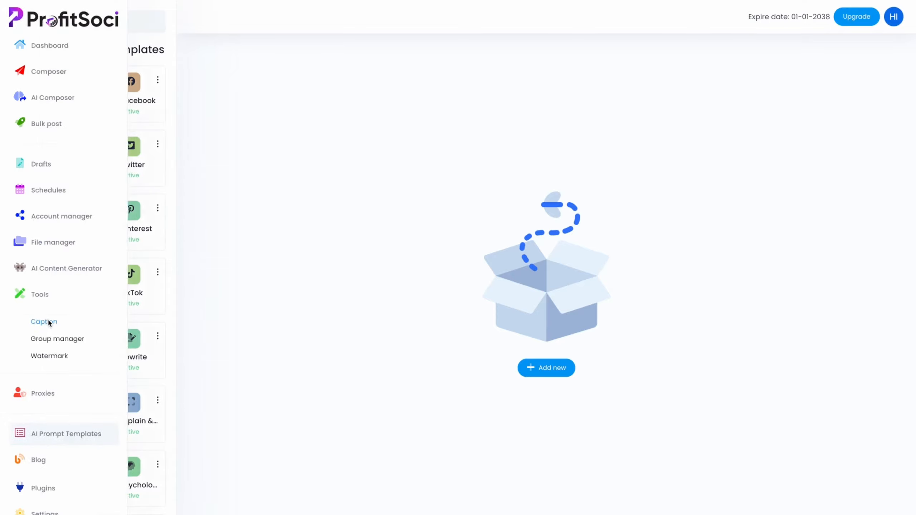
click(43, 322)
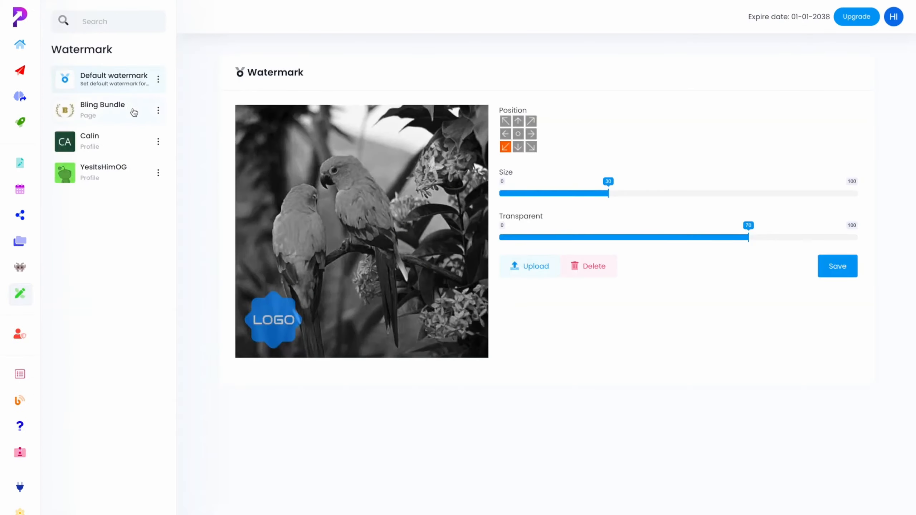
mouse_move(536, 310)
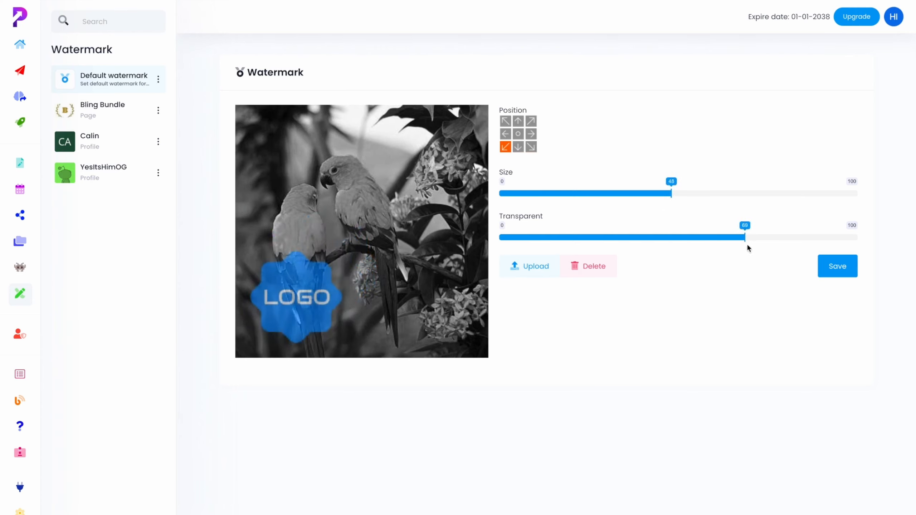
click(517, 134)
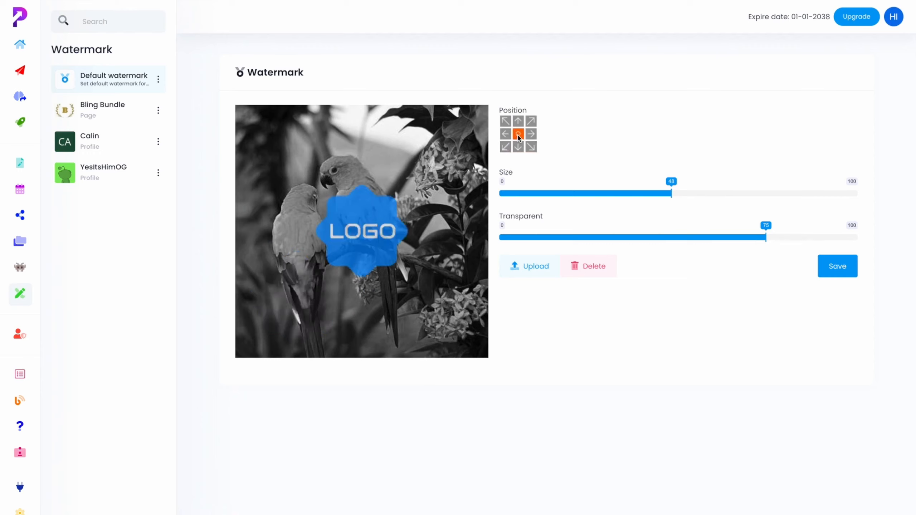